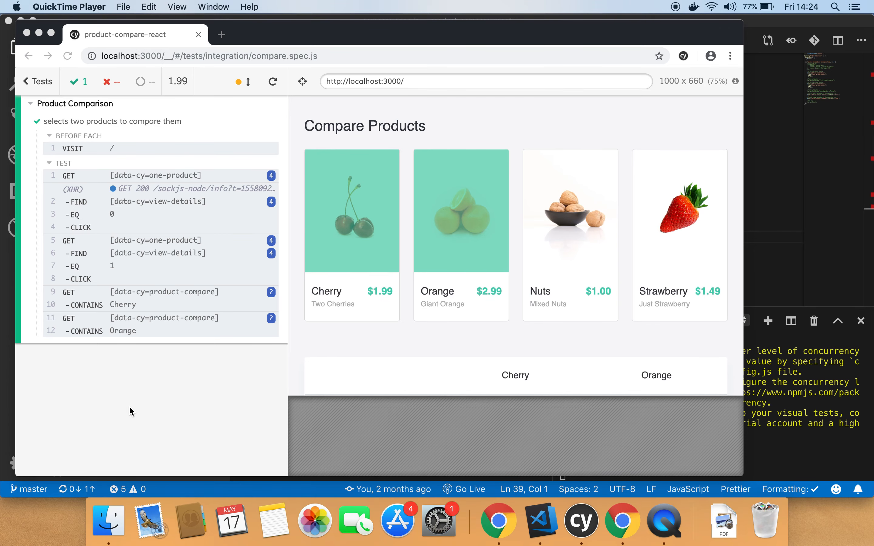
Close the finished Cypress test run and the Cypress project window
{"action": "left_click", "coordinate": [581, 521]}
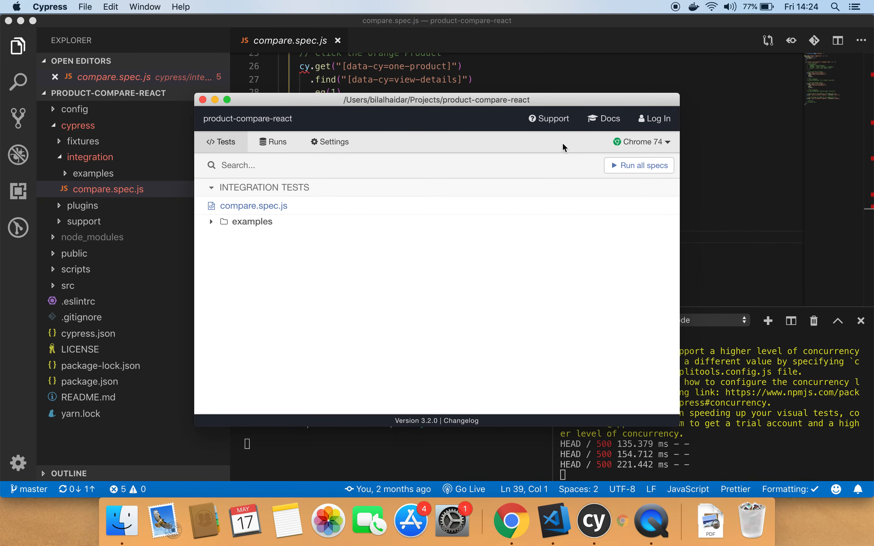
{"action": "left_click", "coordinate": [518, 522]}
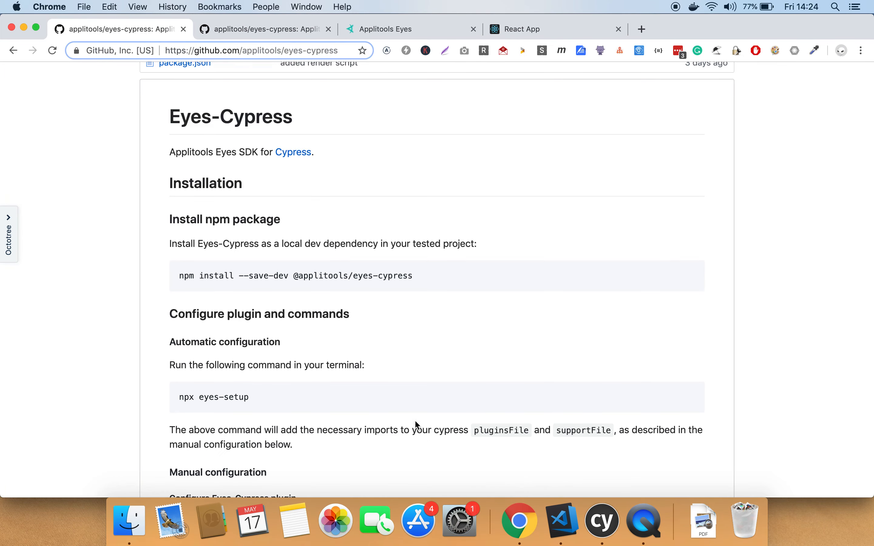
{"action": "mouse_move", "coordinate": [307, 194]}
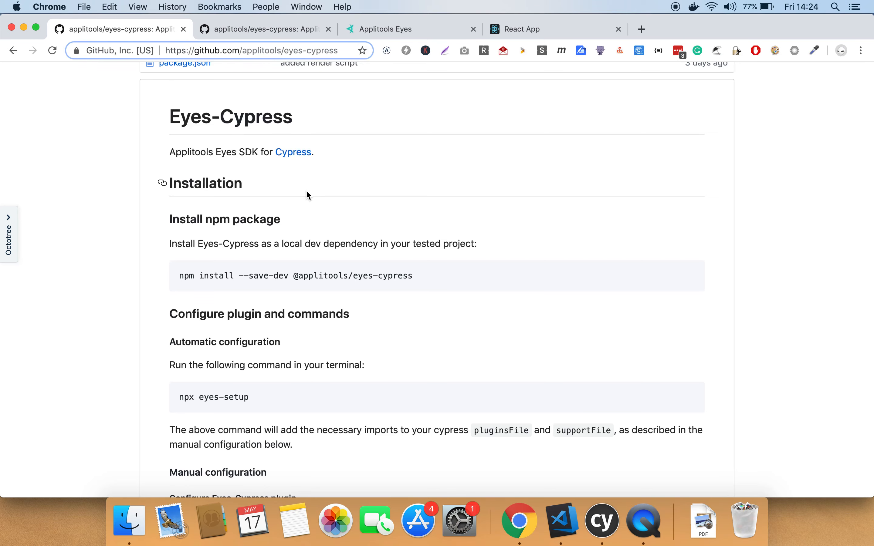
Review the Eyes-Cypress README install section, then return to the code editor
{"action": "scroll", "scroll_direction": "up", "scroll_amount": 3}
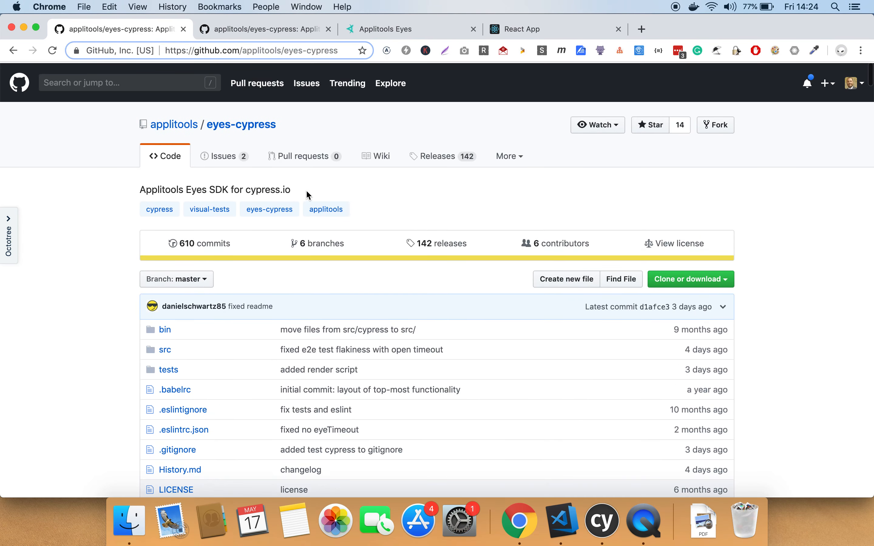
{"action": "scroll", "scroll_direction": "down", "scroll_amount": 3}
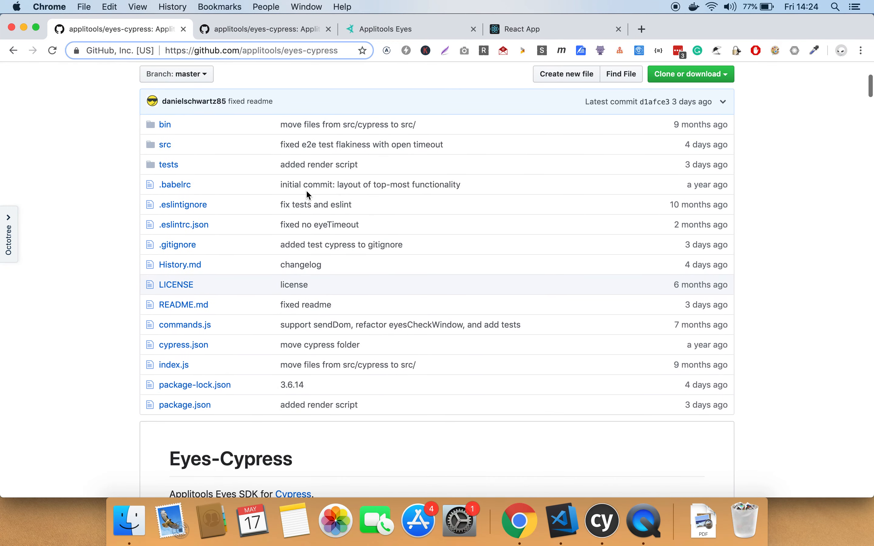
{"action": "scroll", "scroll_direction": "down", "scroll_amount": 3}
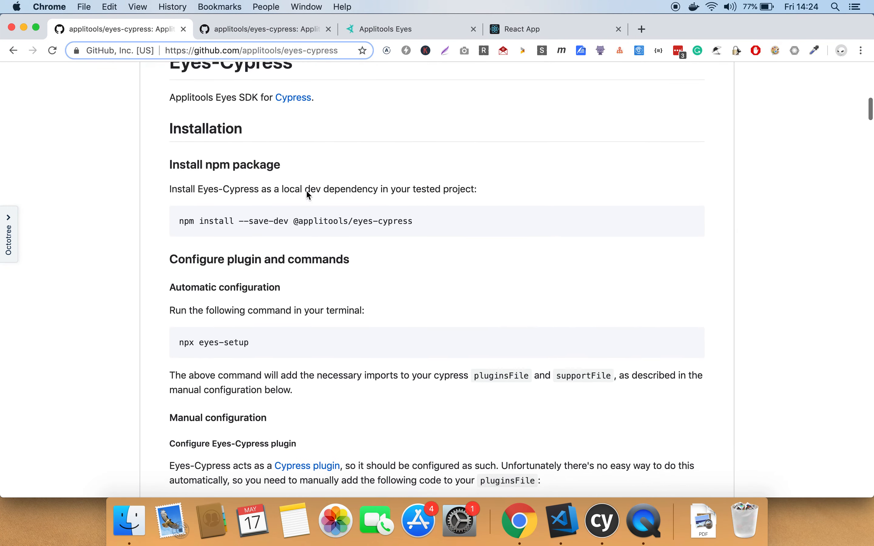
{"action": "scroll", "scroll_direction": "down", "scroll_amount": 3}
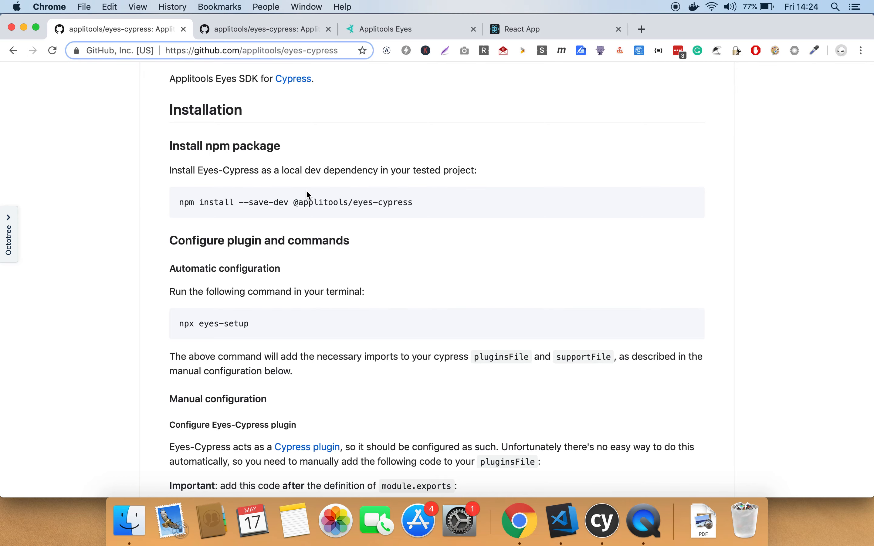
{"action": "mouse_move", "coordinate": [546, 497]}
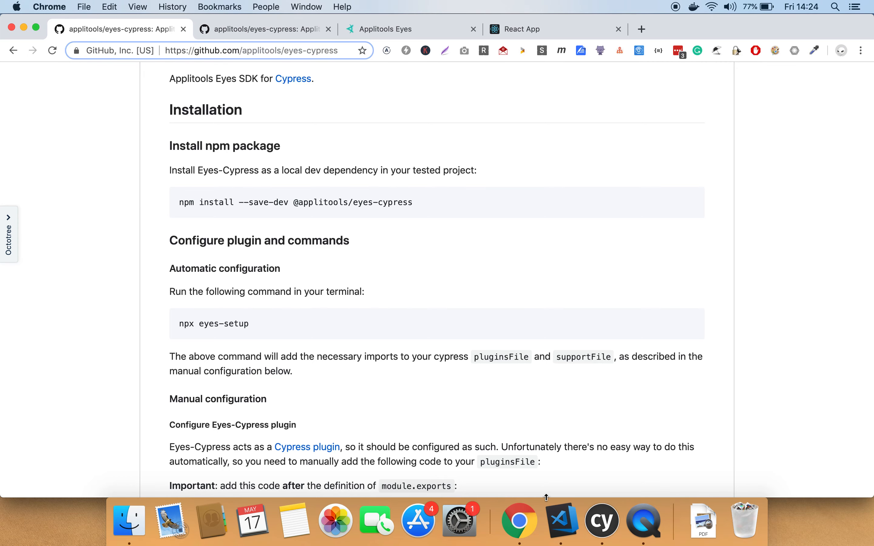
{"action": "left_click", "coordinate": [561, 522]}
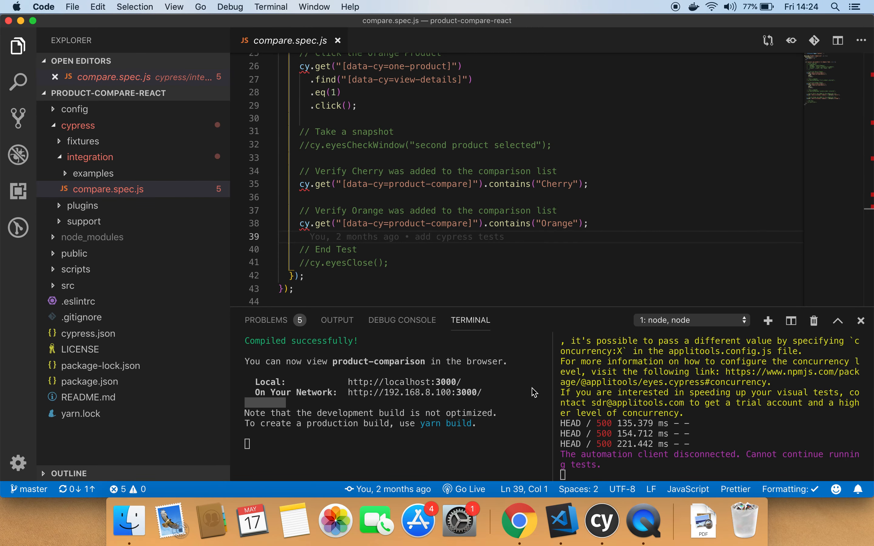
{"action": "left_click", "coordinate": [767, 321]}
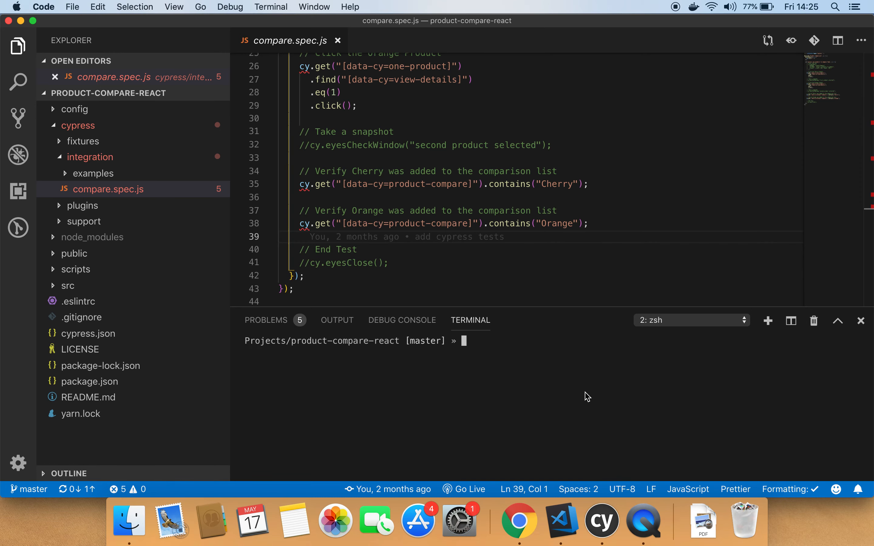
{"action": "type", "text": "yarn add"}
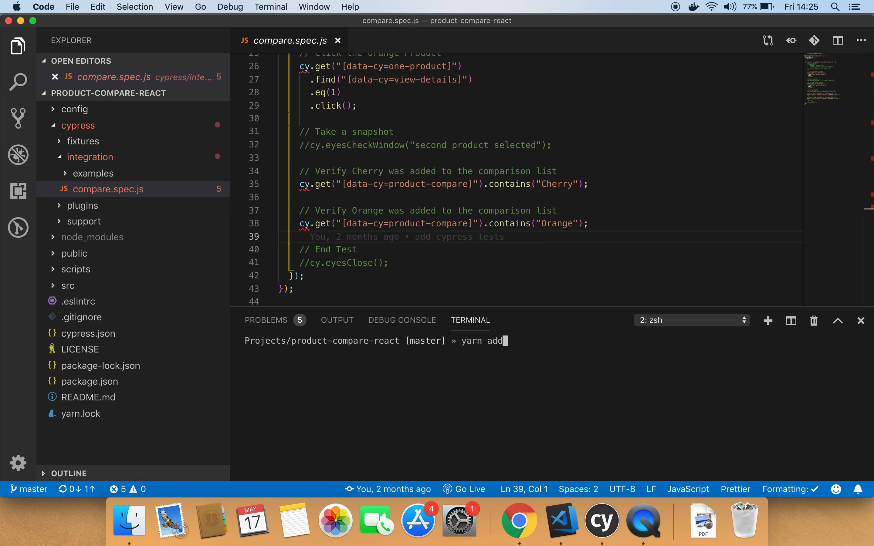
{"action": "type", "text": "@appl"}
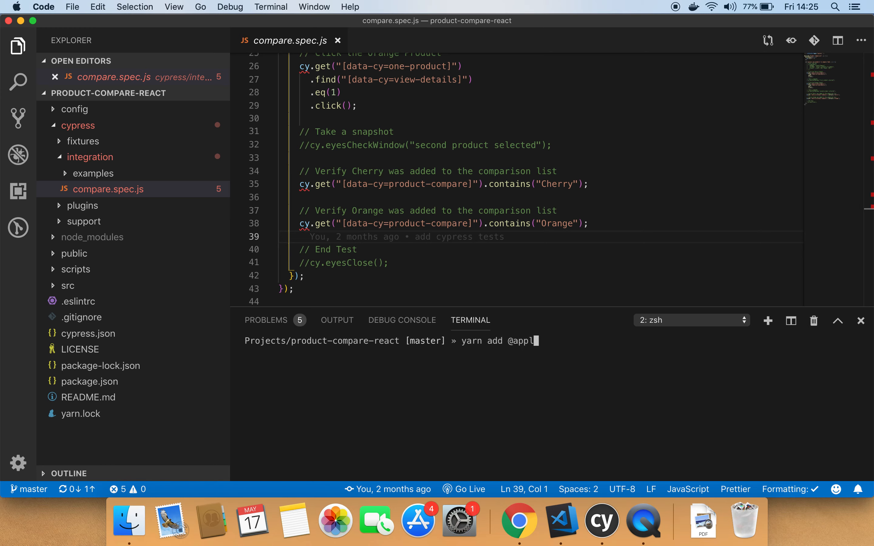
{"action": "type", "text": "itools/eye"}
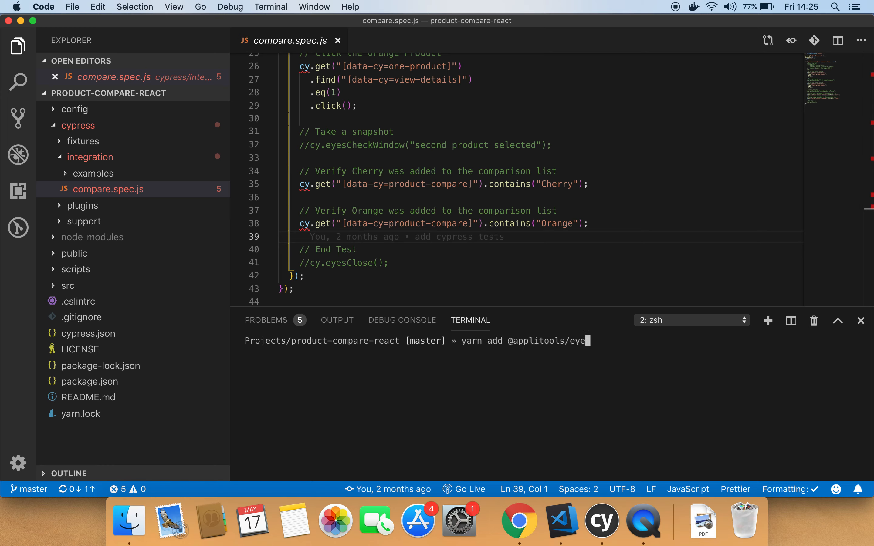
{"action": "type", "text": "s-"}
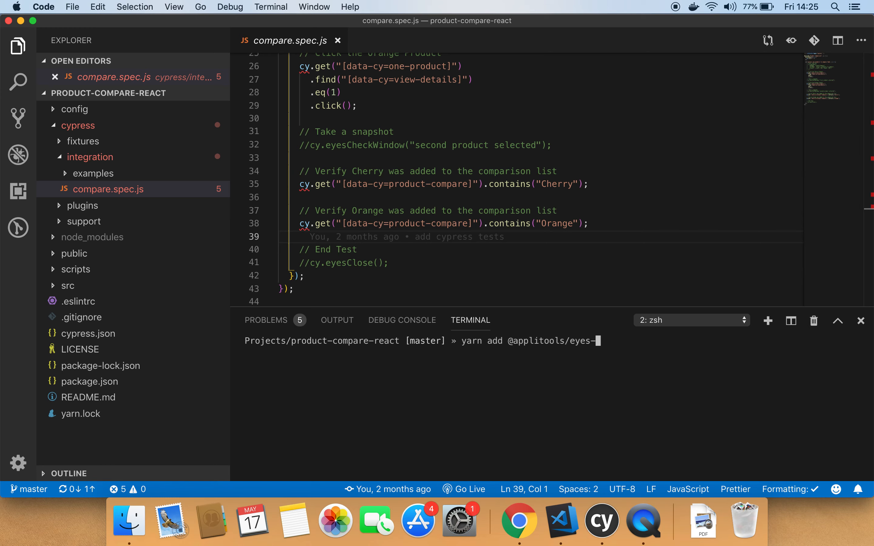
{"action": "type", "text": "cypress -D"}
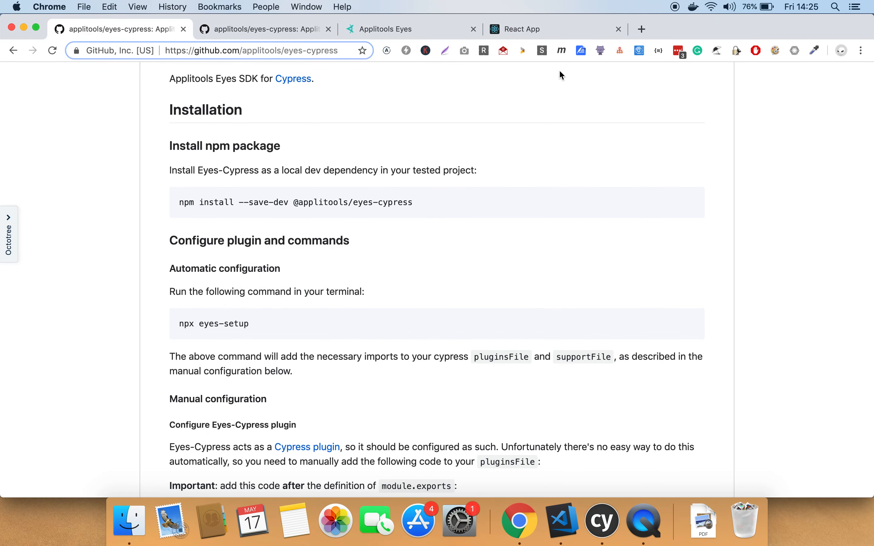
Check the Applitools Eyes dashboard and its account menu for the API key, then return to the editor
{"action": "left_click", "coordinate": [391, 29]}
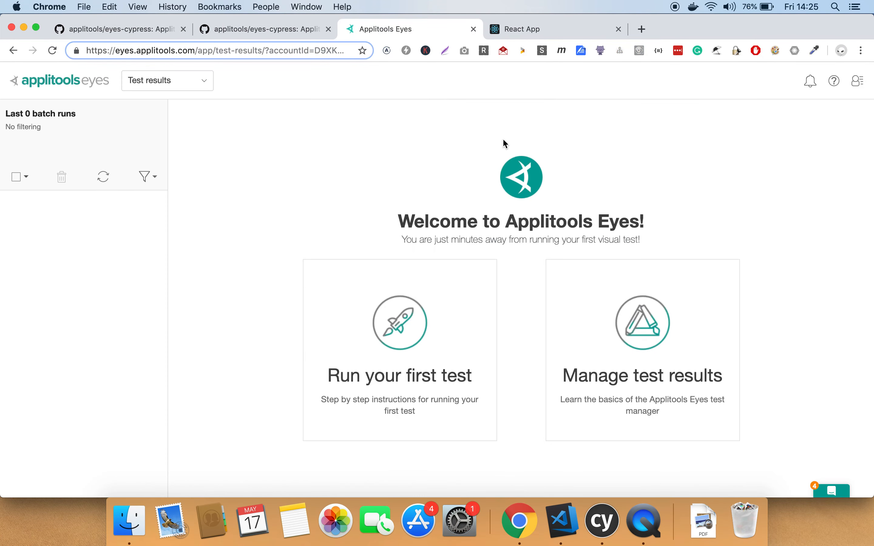
{"action": "mouse_move", "coordinate": [858, 81]}
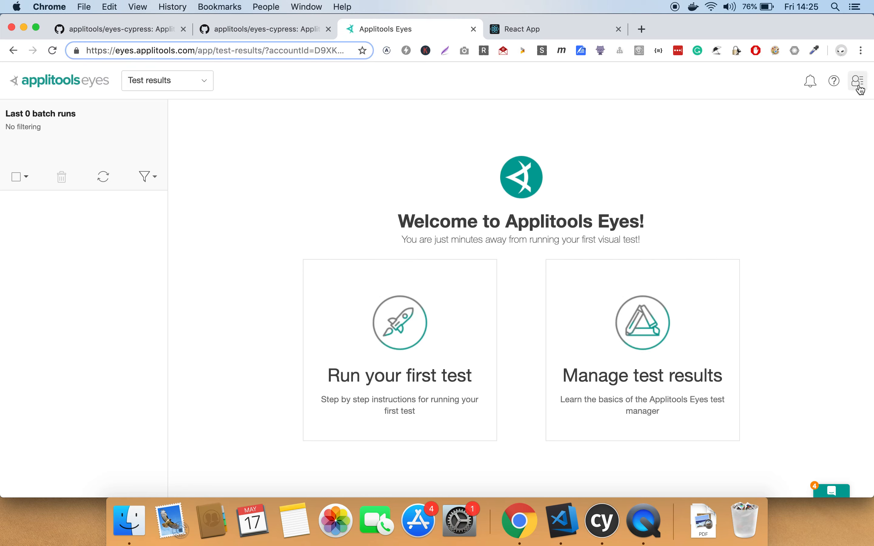
{"action": "left_click", "coordinate": [857, 81]}
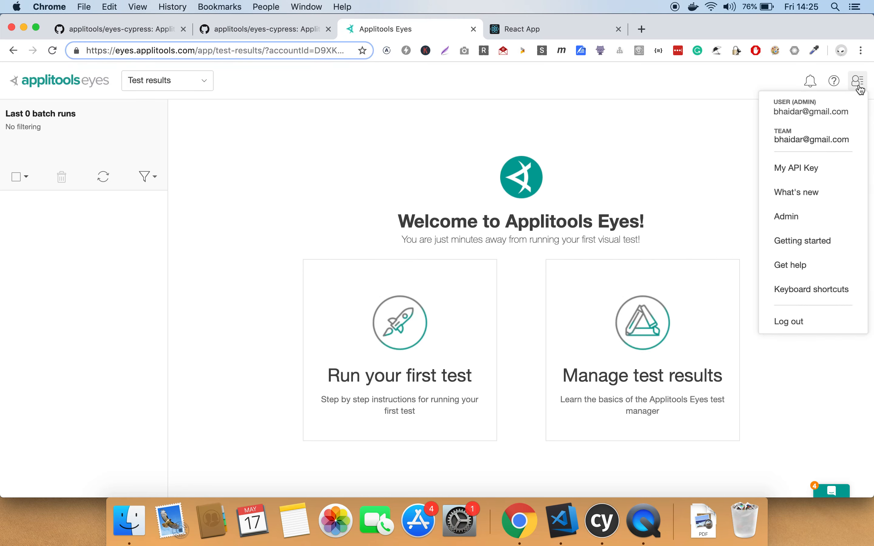
{"action": "mouse_move", "coordinate": [796, 168]}
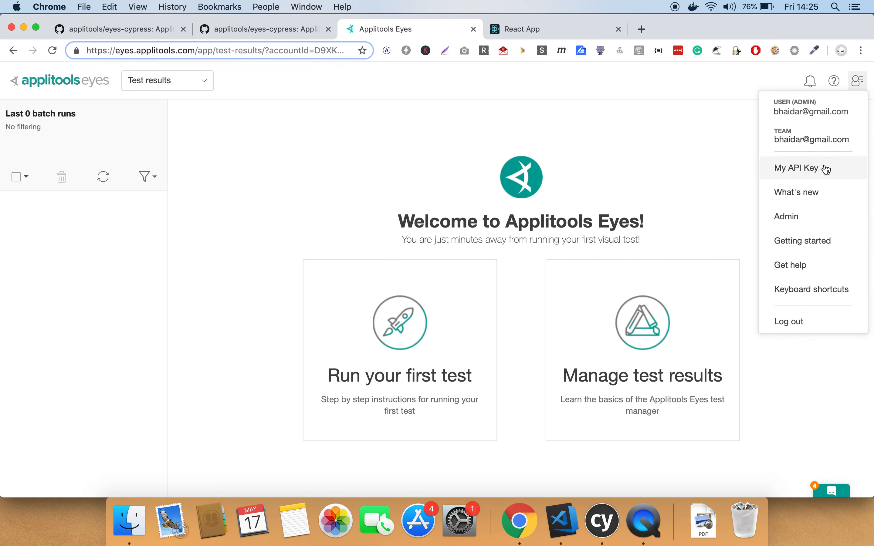
{"action": "mouse_move", "coordinate": [667, 131]}
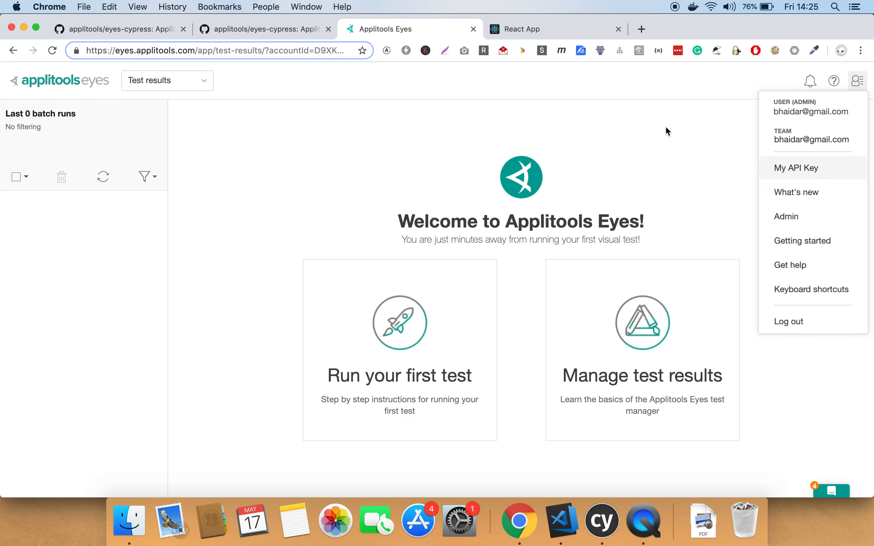
{"action": "left_click", "coordinate": [666, 127]}
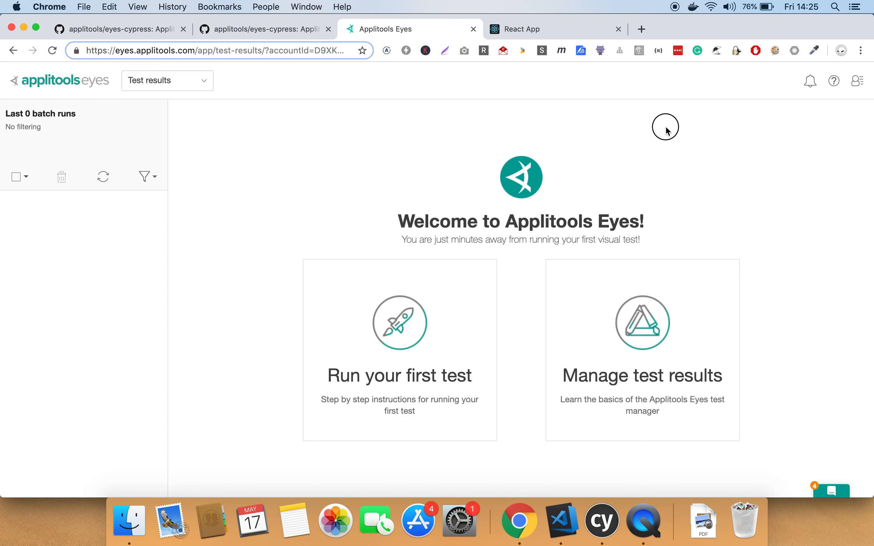
{"action": "left_click", "coordinate": [561, 521]}
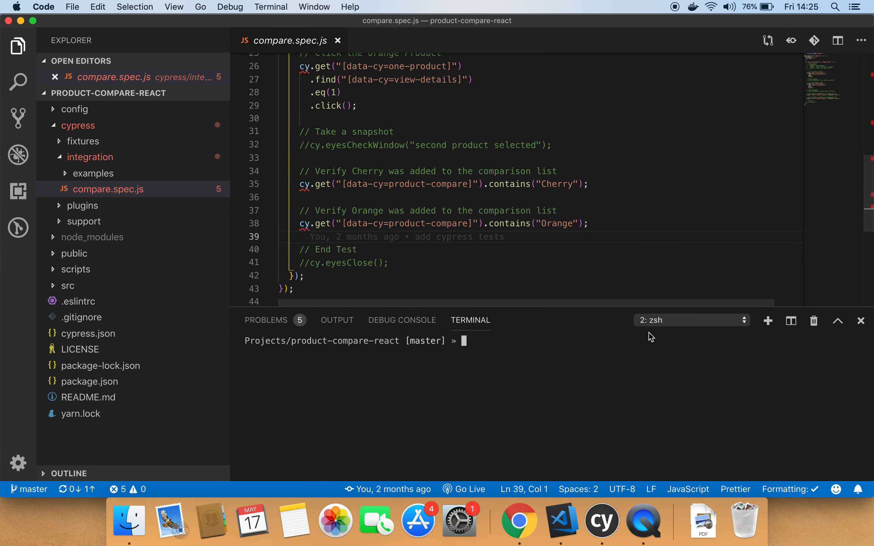
{"action": "mouse_move", "coordinate": [634, 406]}
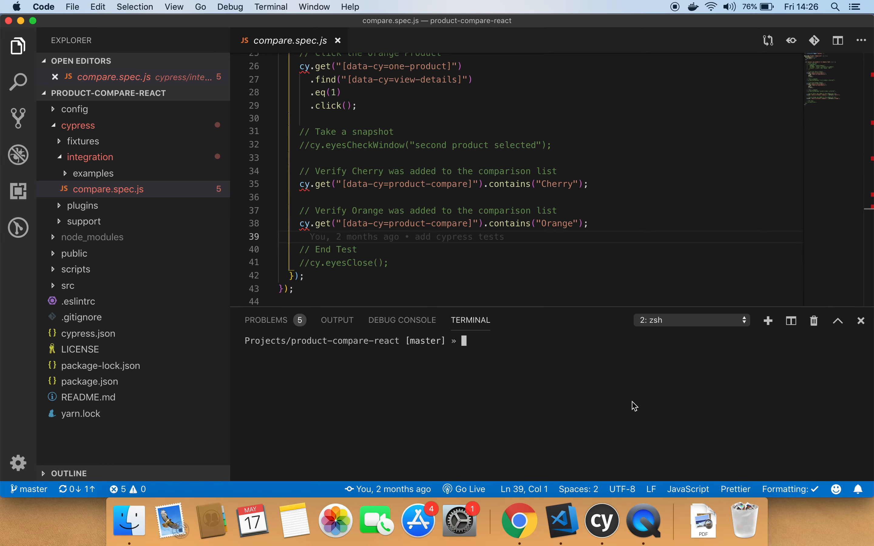
Enter an export APPLITOOLS_API_KEY= command in the terminal
{"action": "type", "text": "e"}
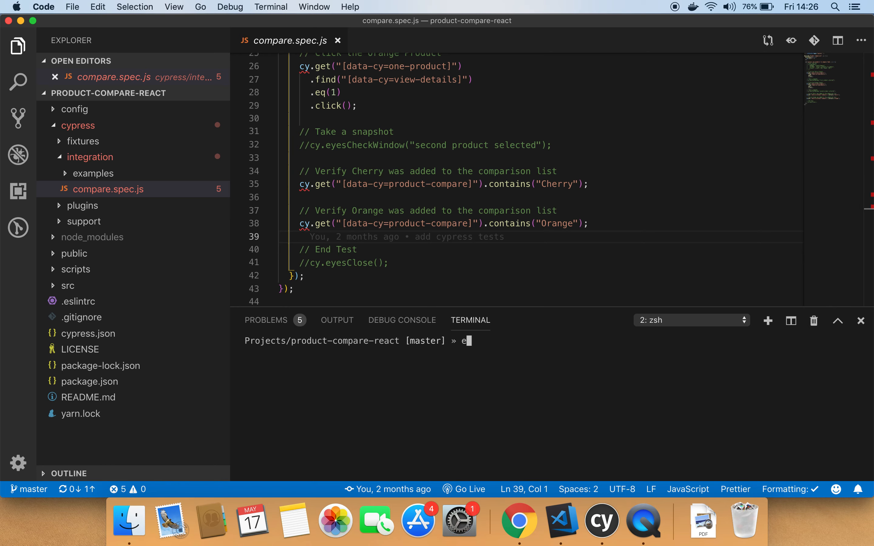
{"action": "type", "text": "xport"}
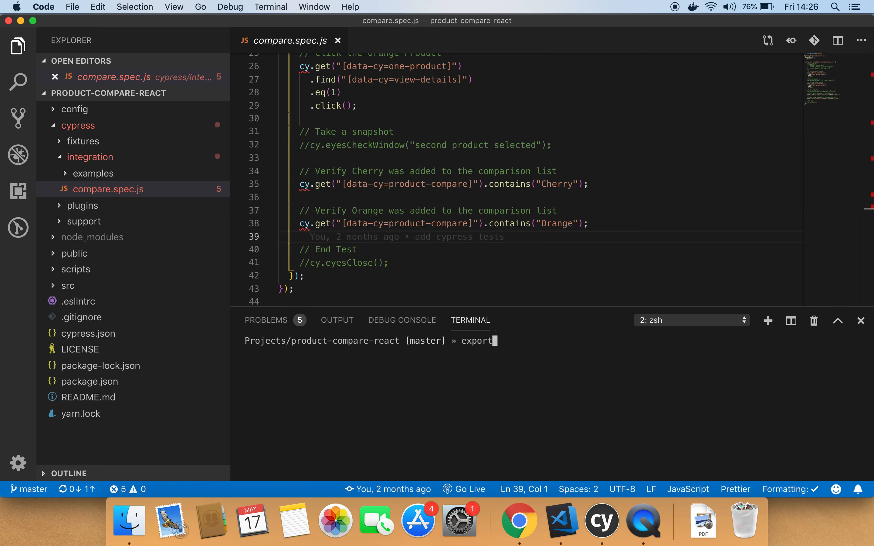
{"action": "type", "text": "APP"}
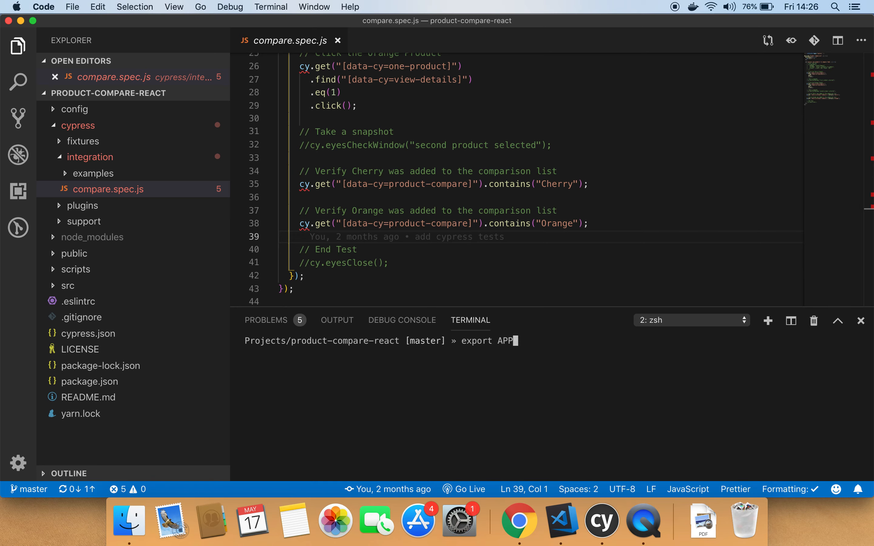
{"action": "type", "text": "LITOOLS_A"}
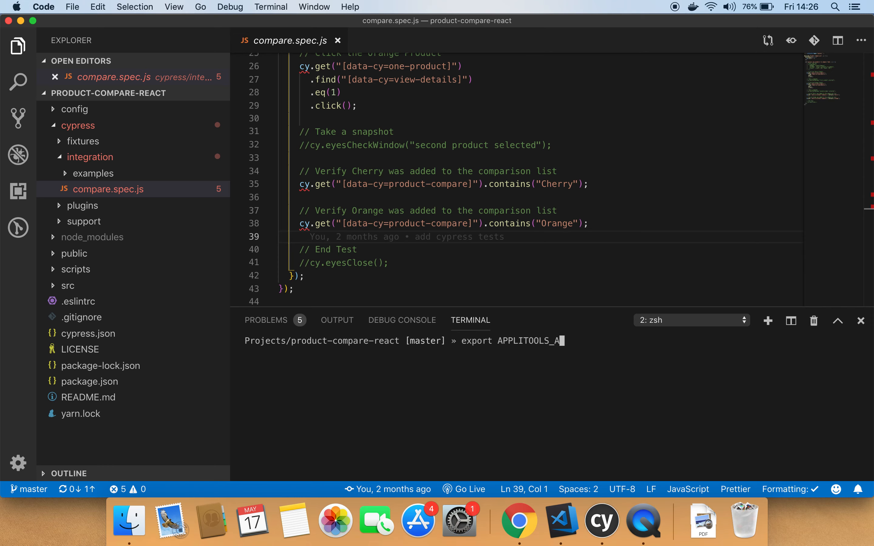
{"action": "type", "text": "PI_KEY"}
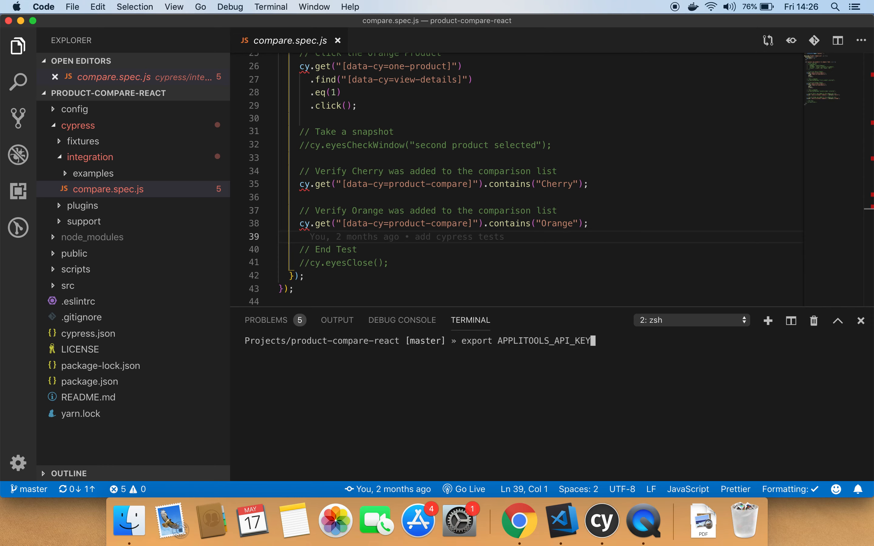
{"action": "type", "text": "="}
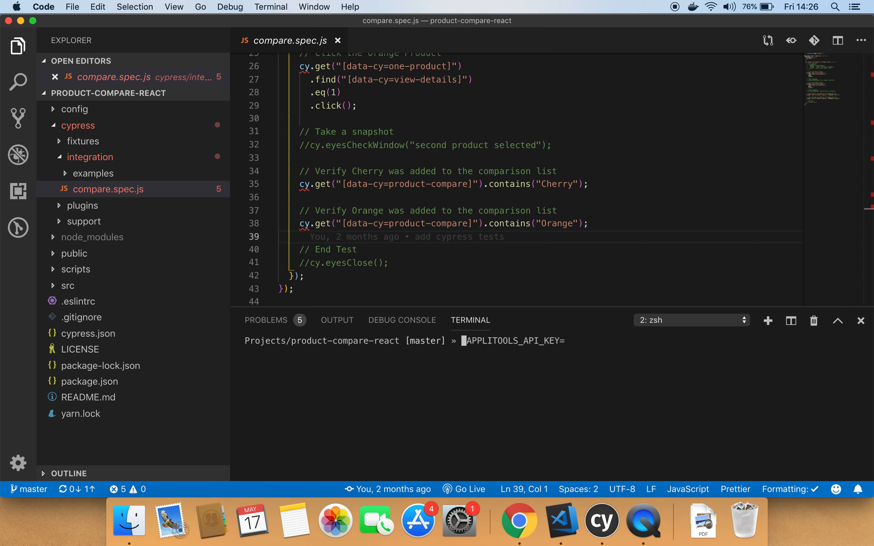
{"action": "type", "text": "set"}
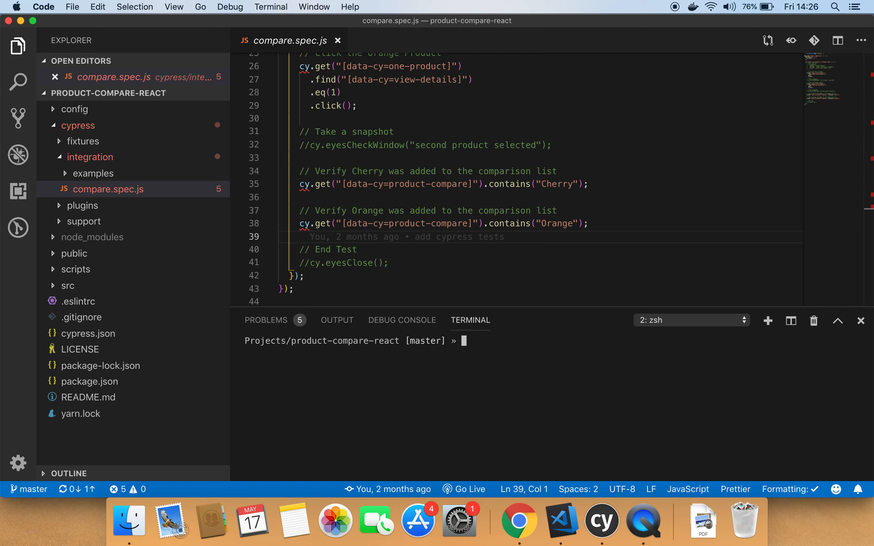
Locate the commented cy.eyesOpen block at the top of compare.spec.js
{"action": "left_click", "coordinate": [365, 145]}
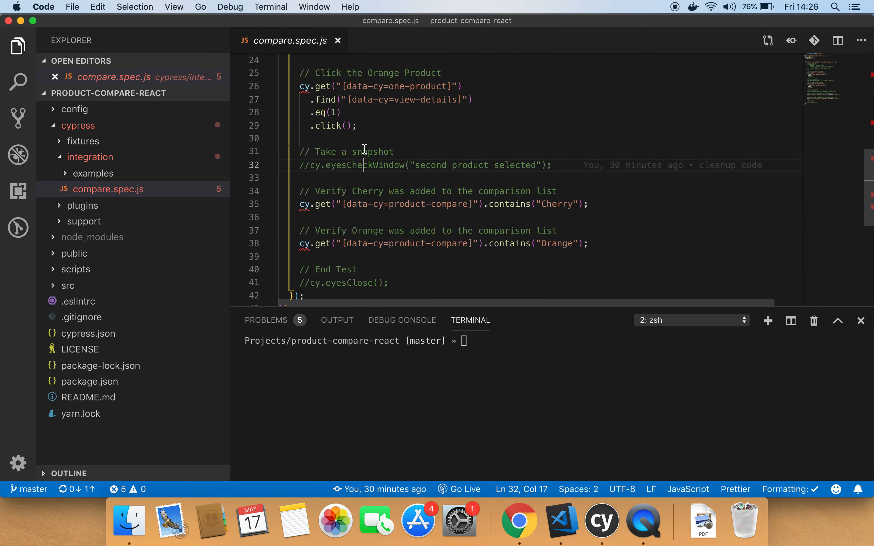
{"action": "scroll", "scroll_direction": "up", "scroll_amount": 3}
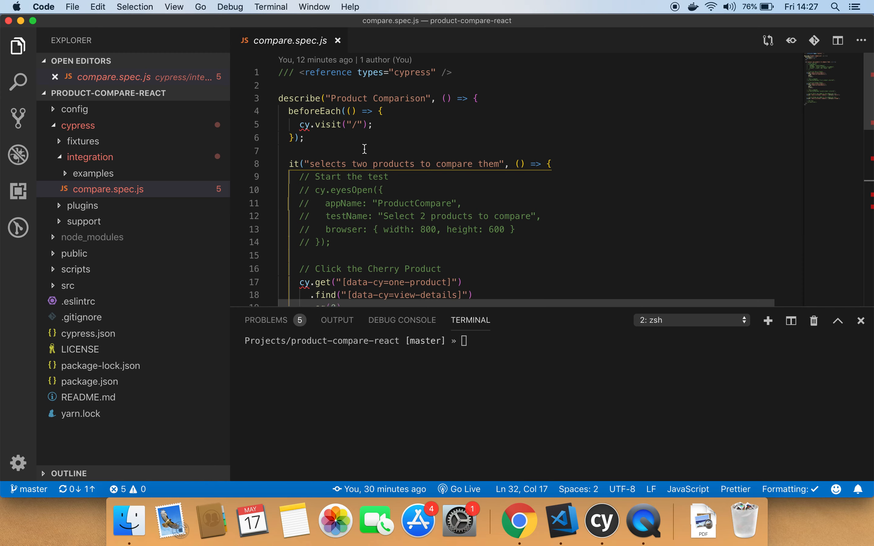
{"action": "scroll", "scroll_direction": "down", "scroll_amount": 3}
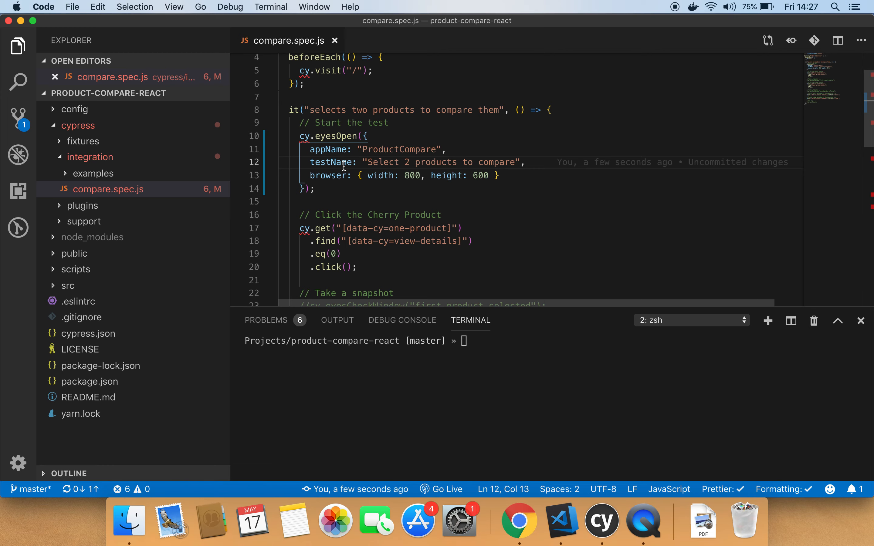
{"action": "mouse_move", "coordinate": [441, 383]}
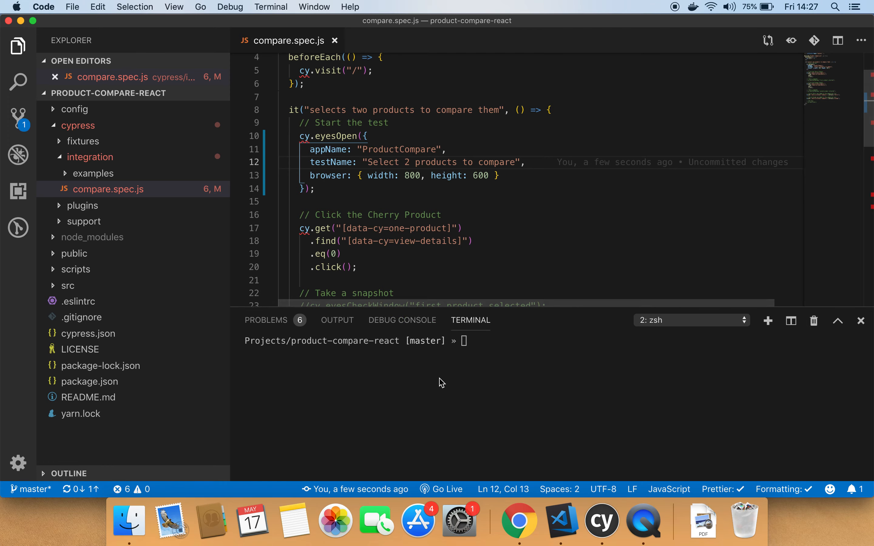
{"action": "left_click", "coordinate": [518, 521]}
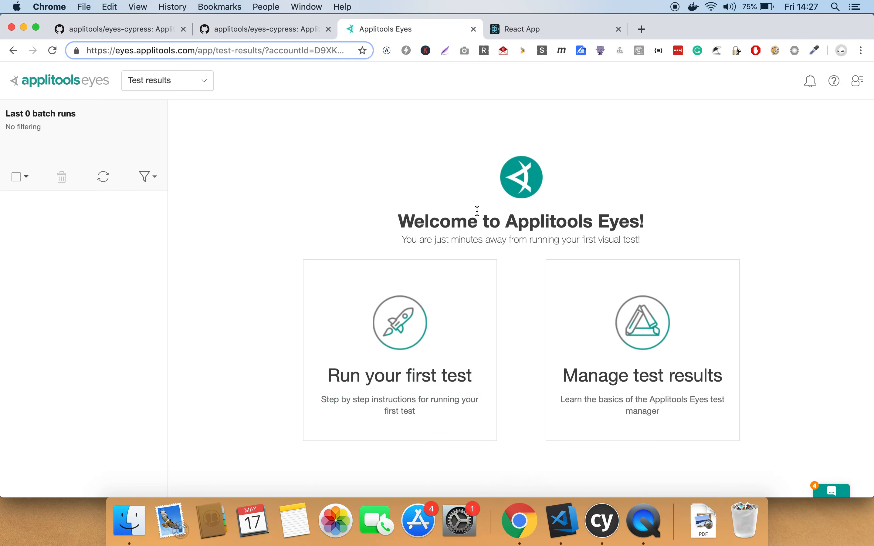
{"action": "left_click", "coordinate": [263, 28]}
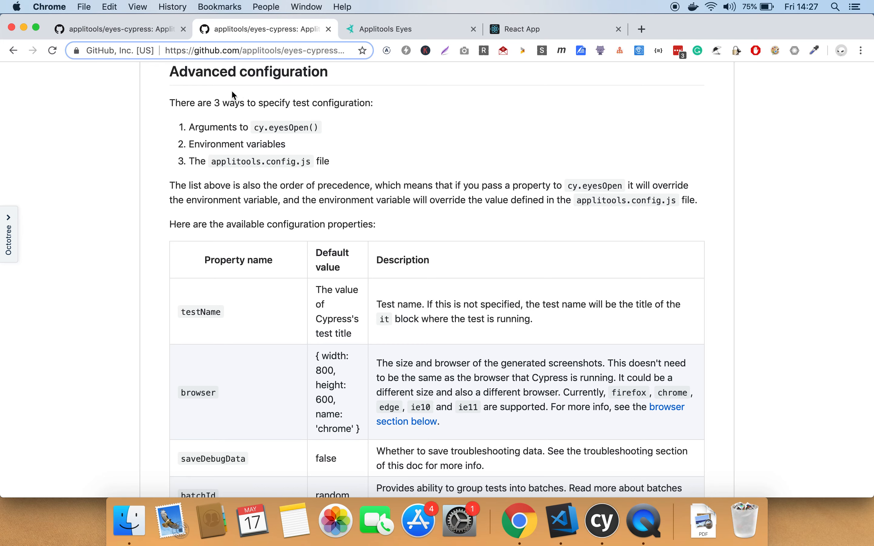
{"action": "mouse_move", "coordinate": [276, 99]}
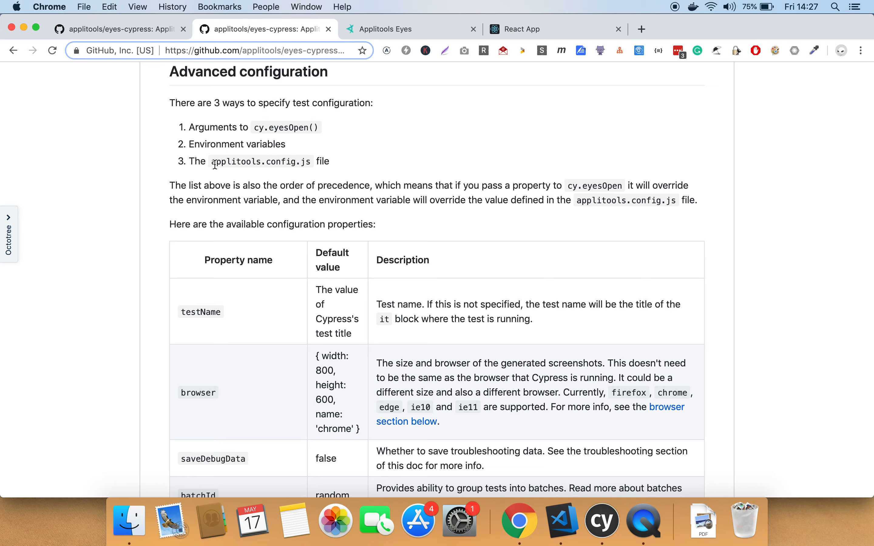
{"action": "double_click", "coordinate": [260, 162]}
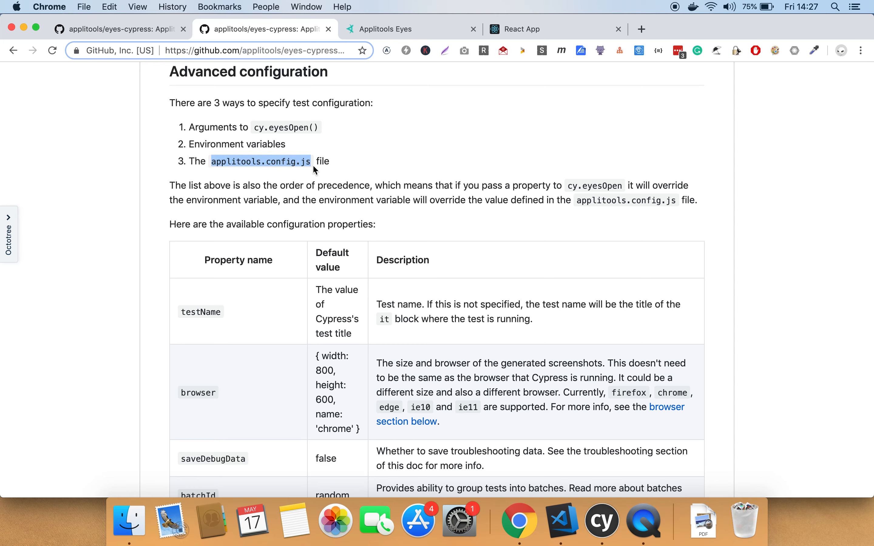
{"action": "scroll", "scroll_direction": "down", "scroll_amount": 3}
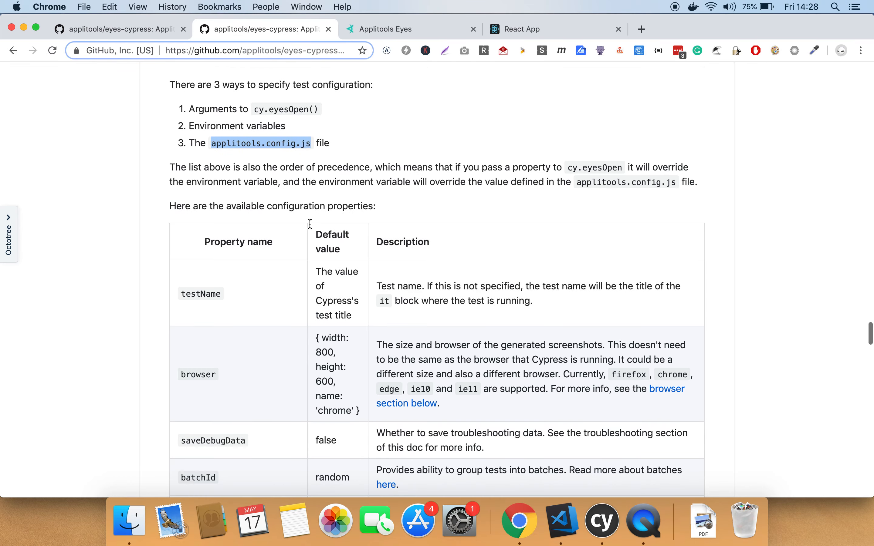
{"action": "scroll", "scroll_direction": "down", "scroll_amount": 3}
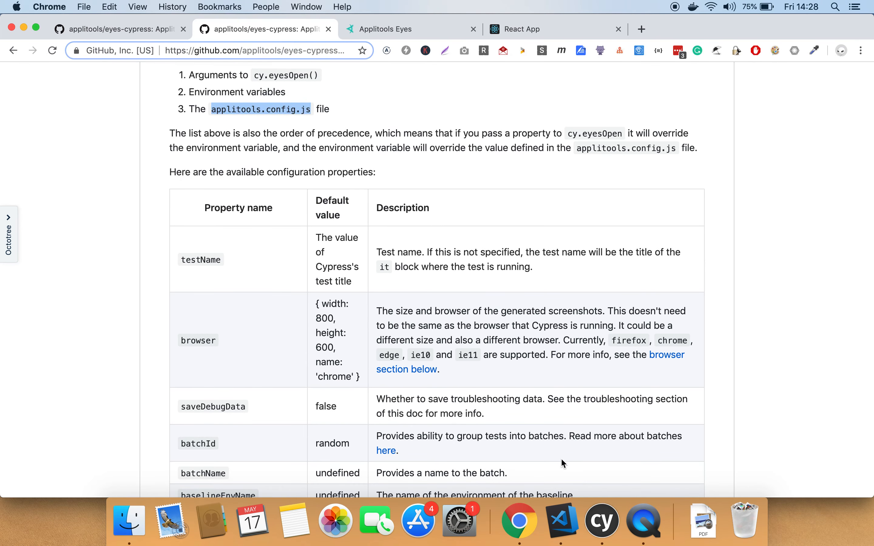
{"action": "left_click", "coordinate": [560, 522]}
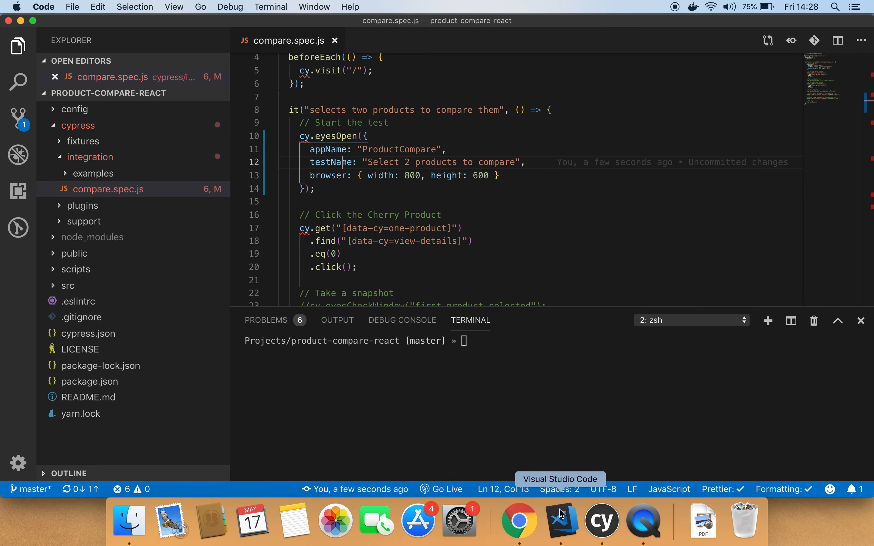
Uncomment the first cy.eyesCheckWindow("first product selected") call
{"action": "left_click", "coordinate": [316, 187]}
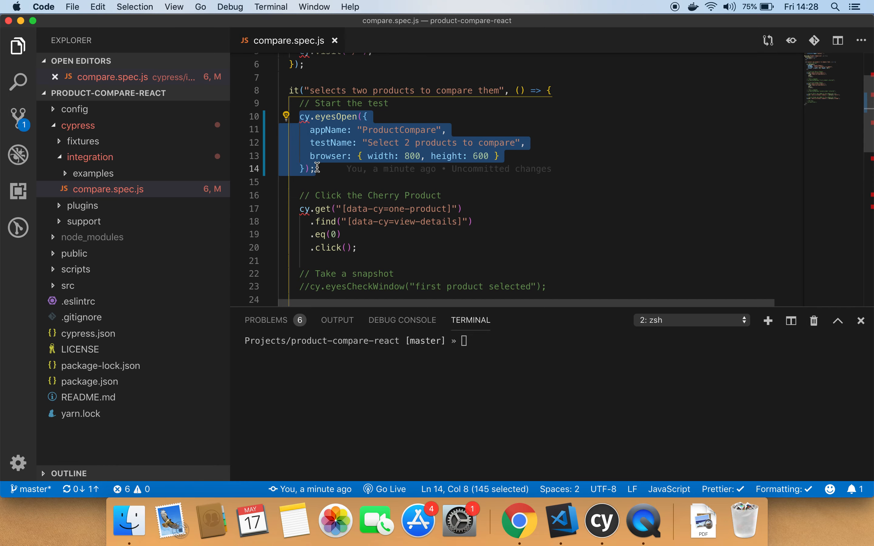
{"action": "scroll", "scroll_direction": "down", "scroll_amount": 3}
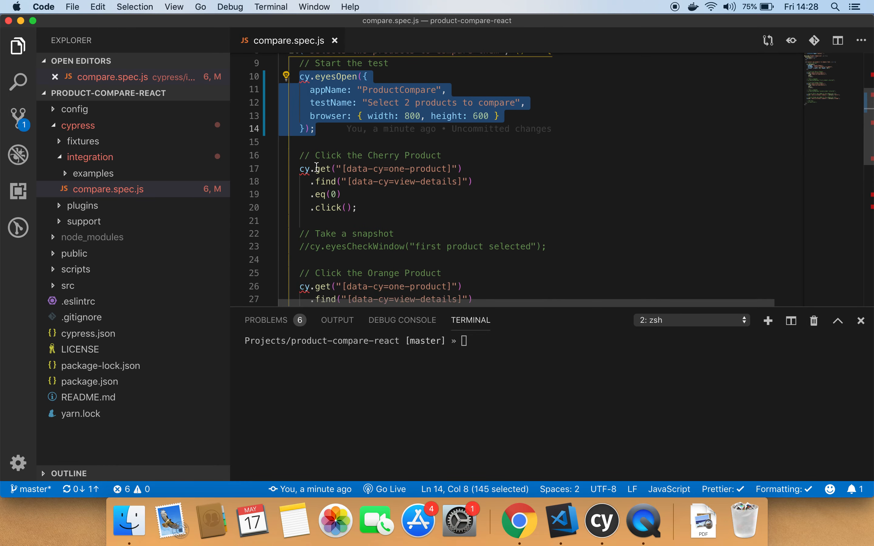
{"action": "scroll", "scroll_direction": "down", "scroll_amount": 3}
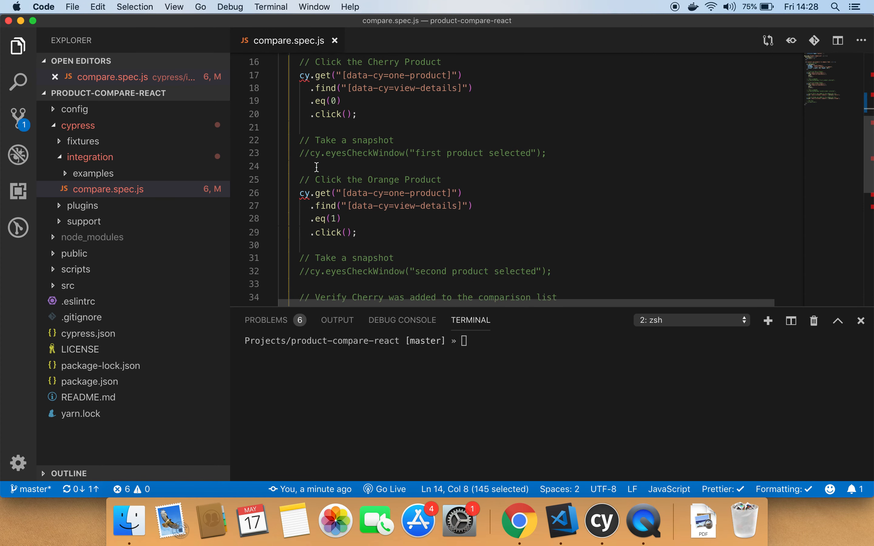
{"action": "left_click", "coordinate": [301, 154]}
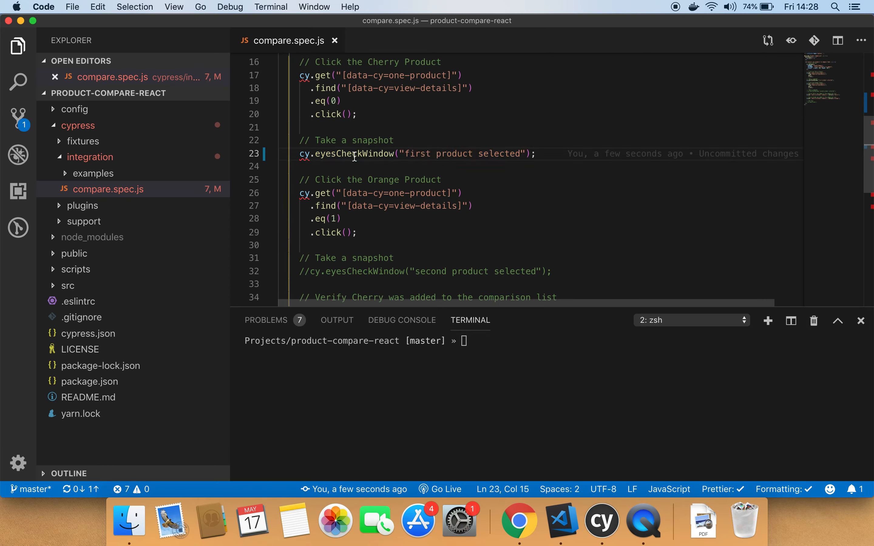
{"action": "scroll", "scroll_direction": "up", "scroll_amount": 3}
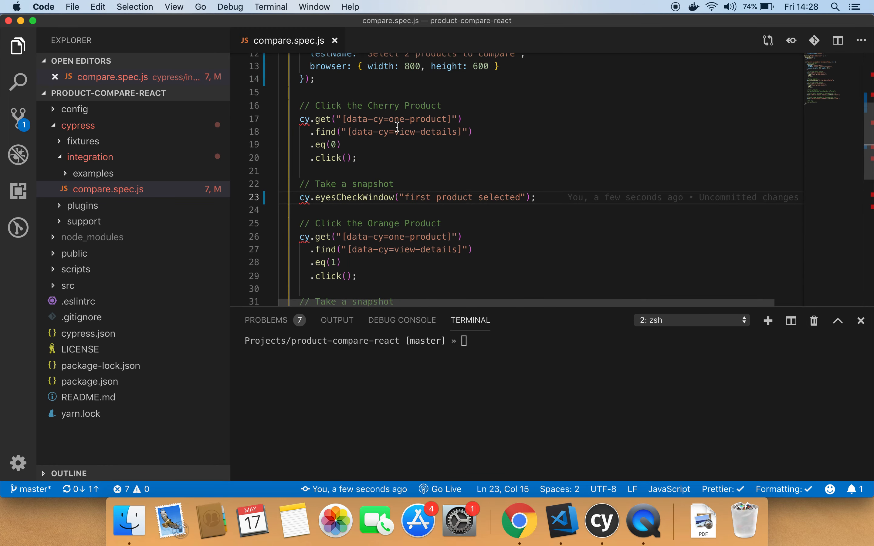
{"action": "mouse_move", "coordinate": [392, 109]}
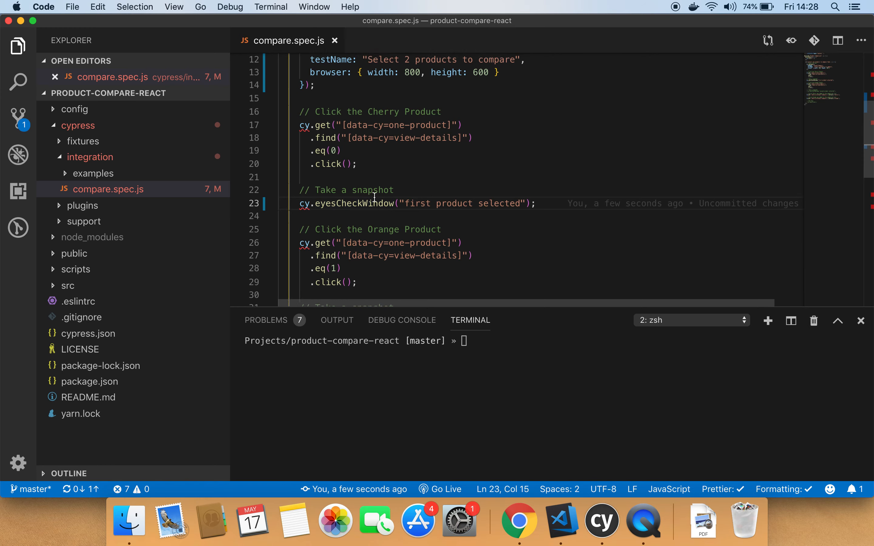
Select the eyesOpen command name and review the rest of the test
{"action": "scroll", "scroll_direction": "up", "scroll_amount": 3}
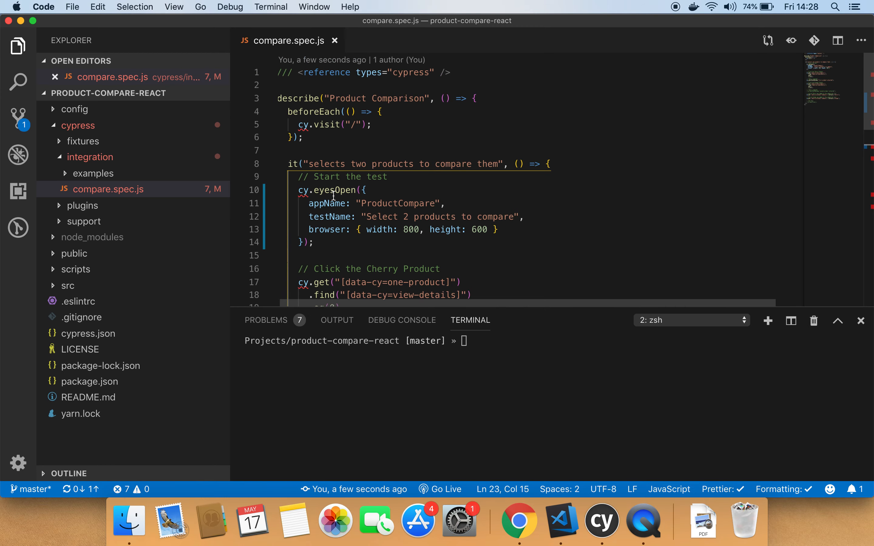
{"action": "double_click", "coordinate": [331, 190]}
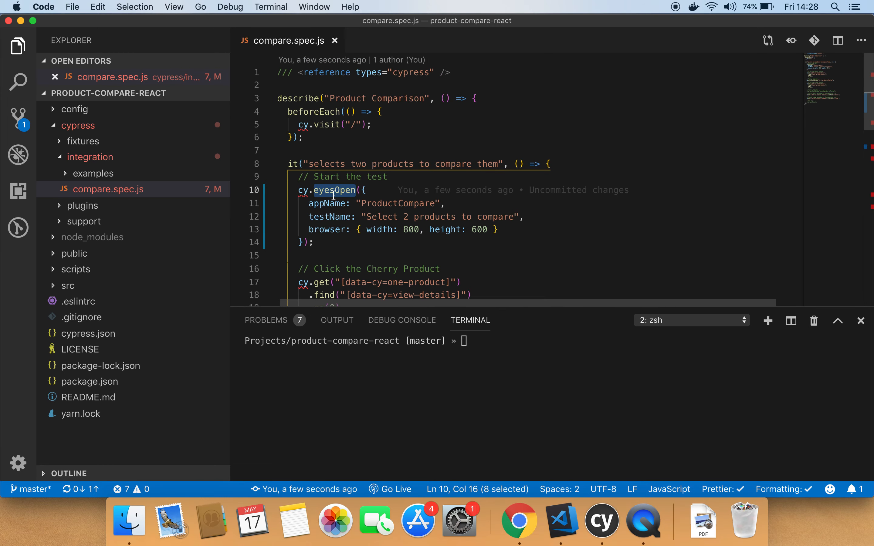
{"action": "scroll", "scroll_direction": "down", "scroll_amount": 3}
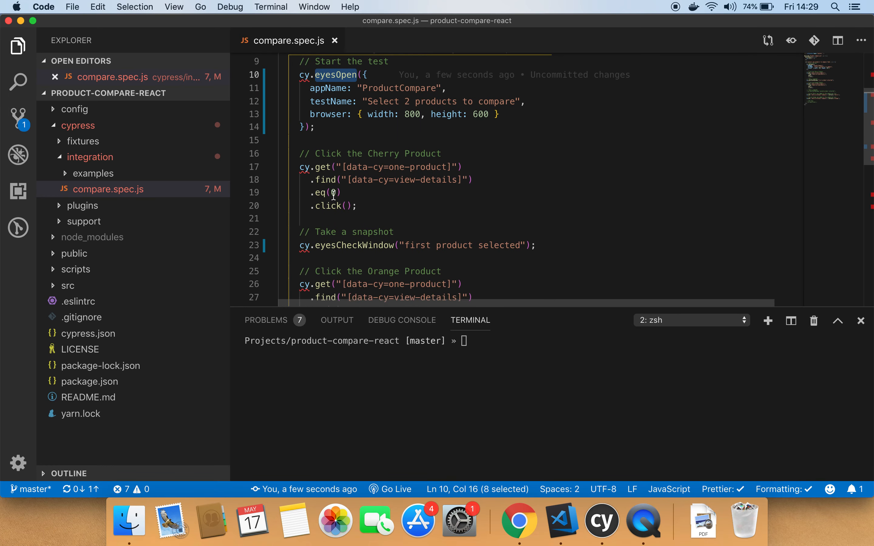
{"action": "scroll", "scroll_direction": "down", "scroll_amount": 3}
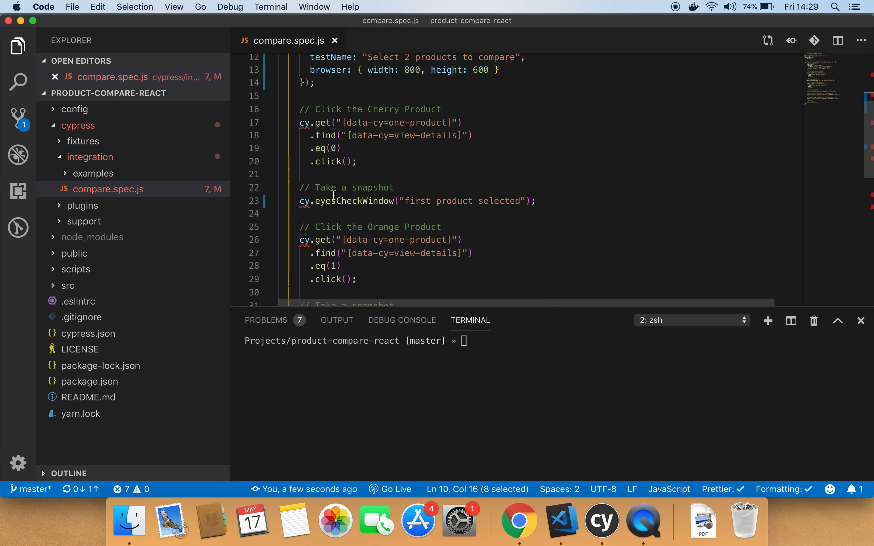
{"action": "scroll", "scroll_direction": "down", "scroll_amount": 3}
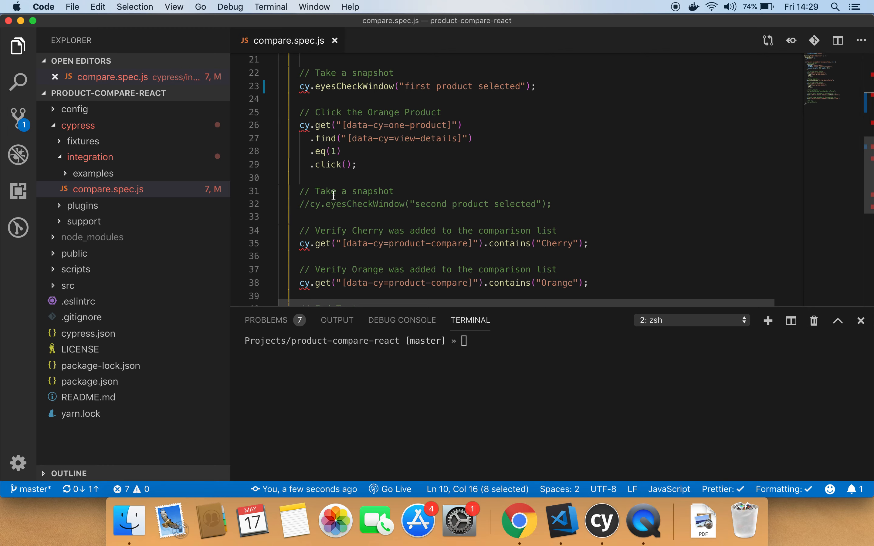
{"action": "scroll", "scroll_direction": "down", "scroll_amount": 3}
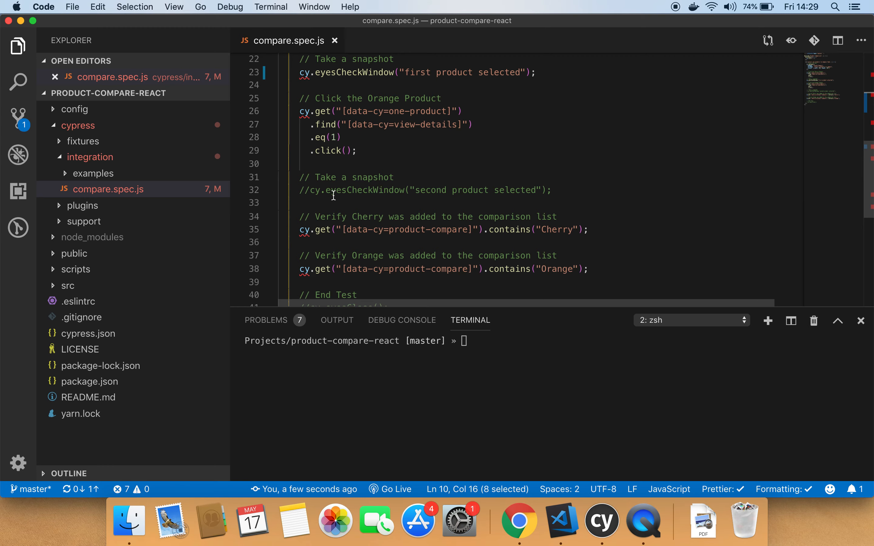
{"action": "scroll", "scroll_direction": "down", "scroll_amount": 3}
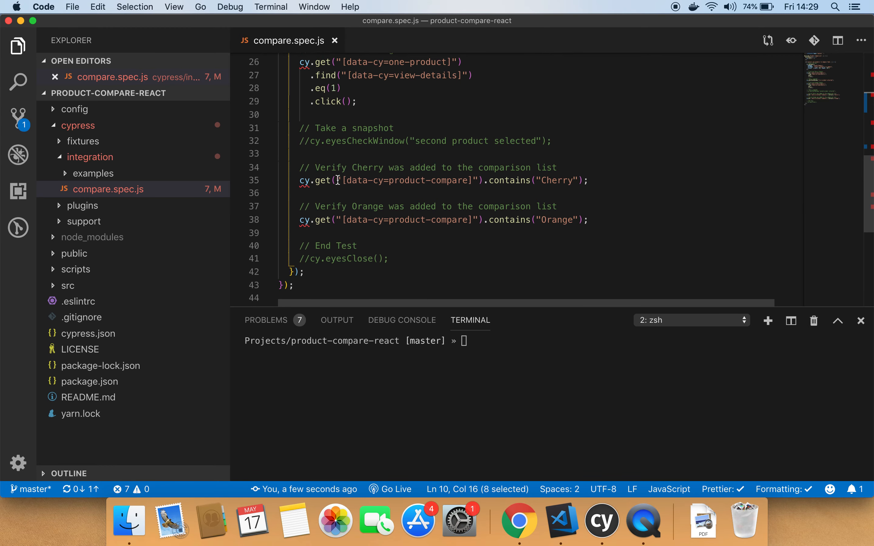
Uncomment the "second product selected" checkpoint and cy.eyesClose() so all Eyes calls are active
{"action": "left_click", "coordinate": [329, 141]}
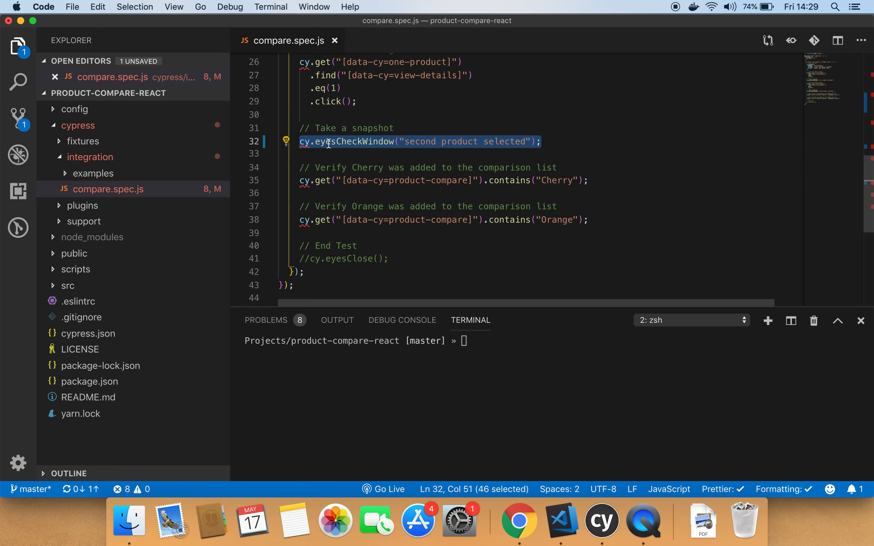
{"action": "left_click", "coordinate": [368, 114]}
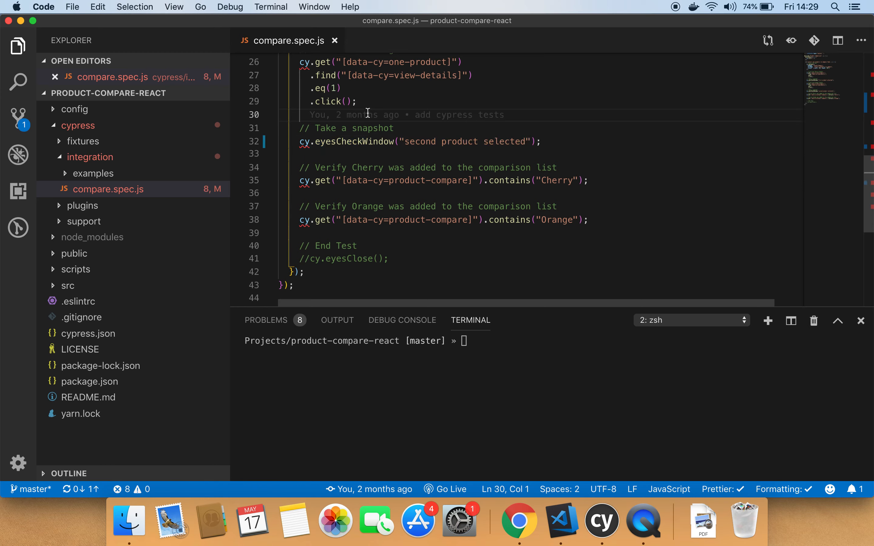
{"action": "left_click", "coordinate": [361, 259]}
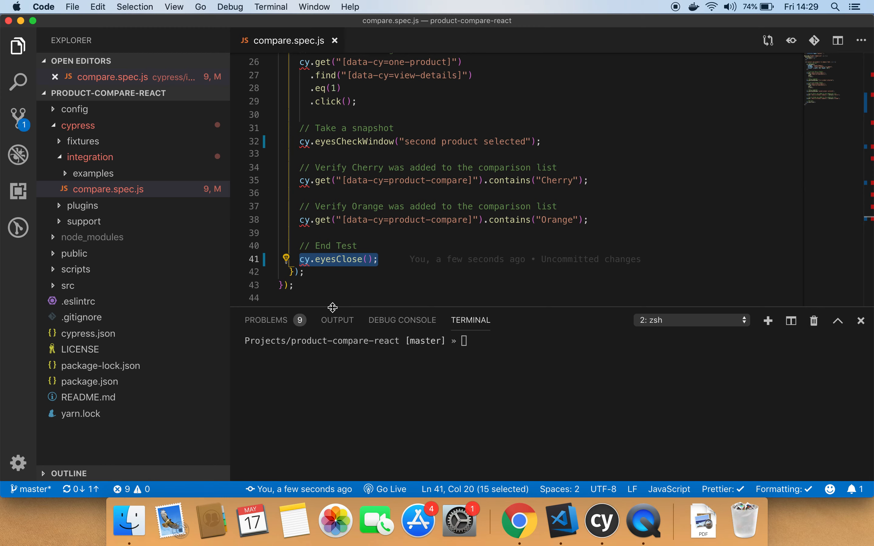
{"action": "scroll", "scroll_direction": "up", "scroll_amount": 3}
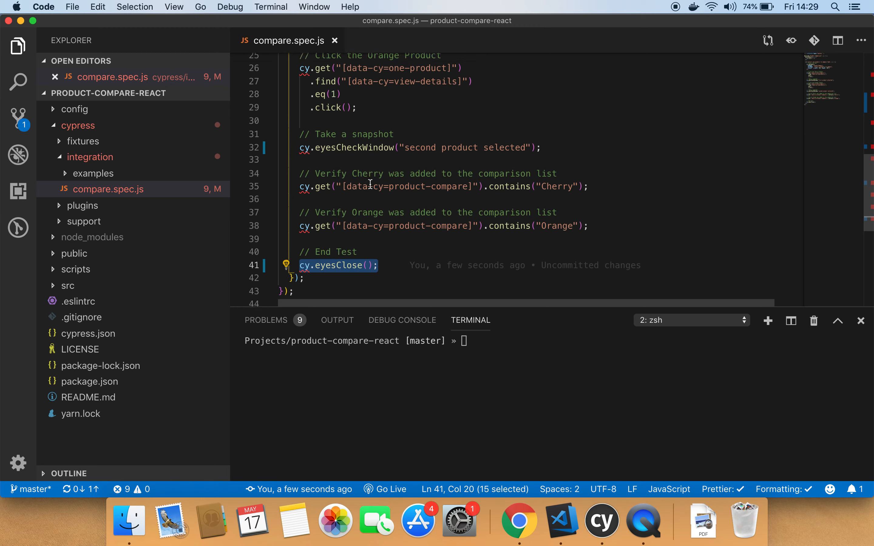
{"action": "scroll", "scroll_direction": "up", "scroll_amount": 3}
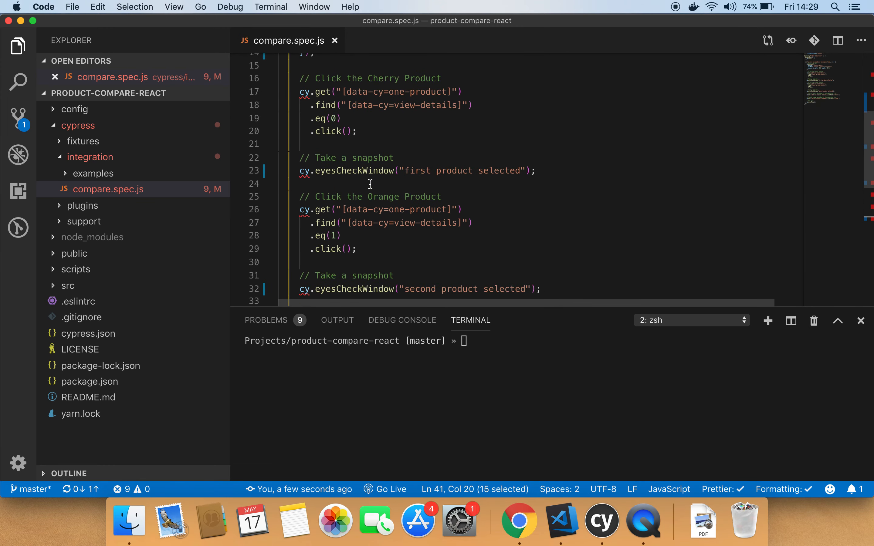
{"action": "scroll", "scroll_direction": "up", "scroll_amount": 3}
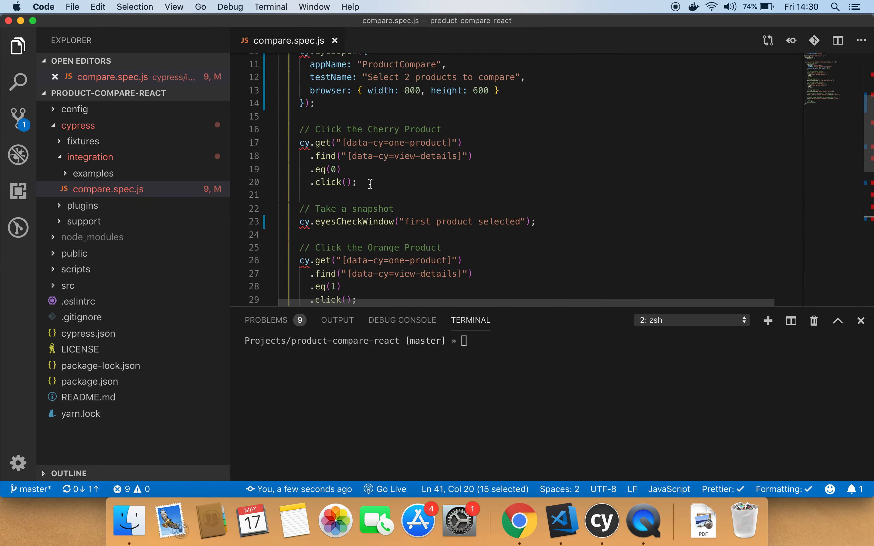
{"action": "mouse_move", "coordinate": [488, 413]}
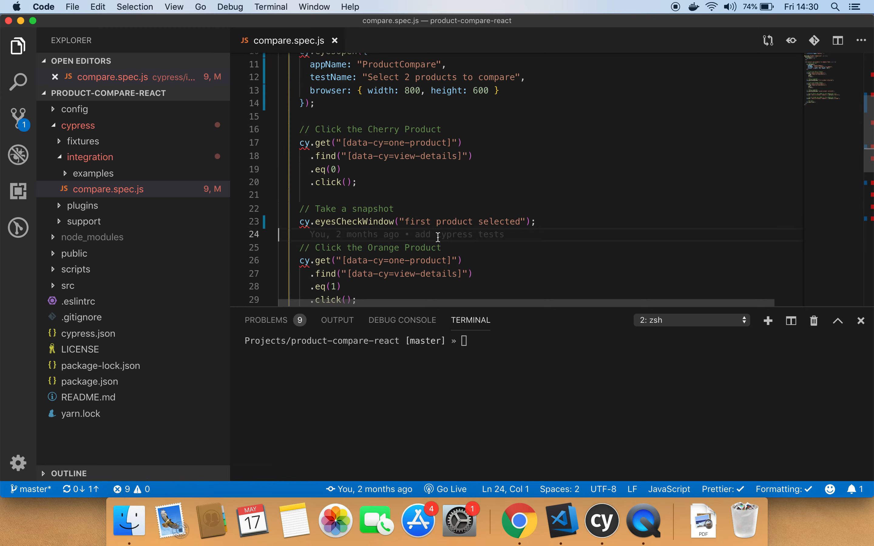
{"action": "mouse_move", "coordinate": [644, 522]}
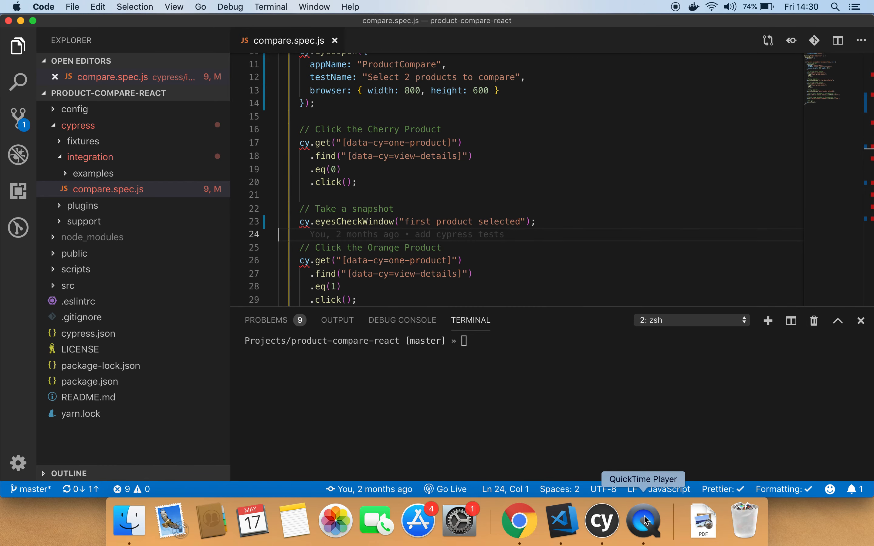
Run compare.spec.js in Cypress and pin the Eyes close step's page snapshot
{"action": "left_click", "coordinate": [602, 521]}
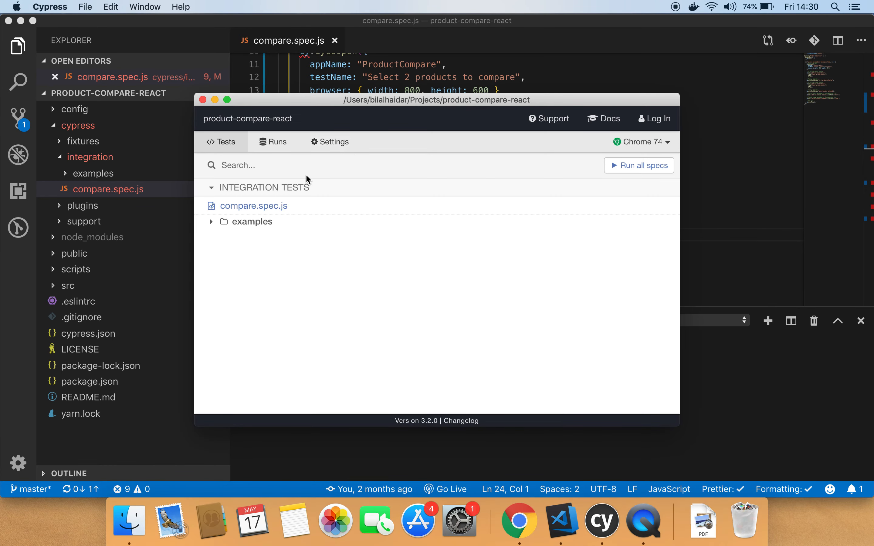
{"action": "mouse_move", "coordinate": [240, 210]}
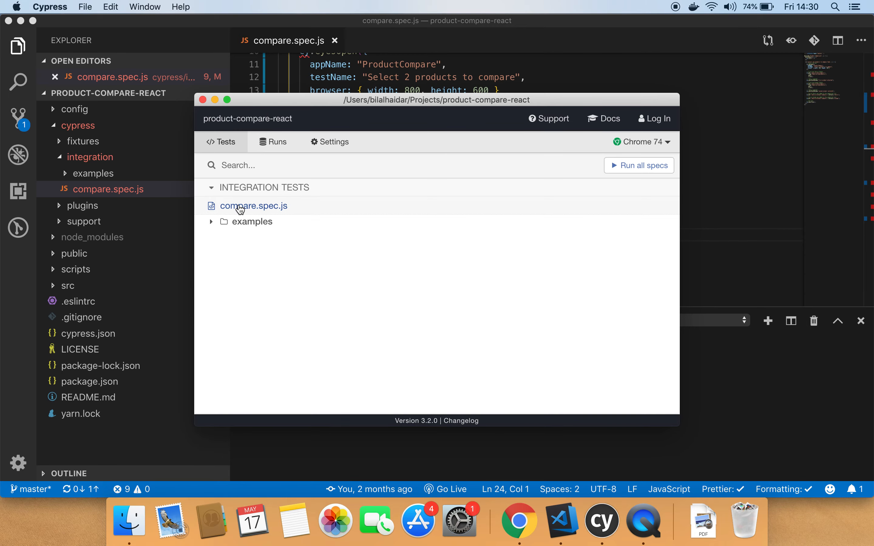
{"action": "left_click", "coordinate": [252, 206]}
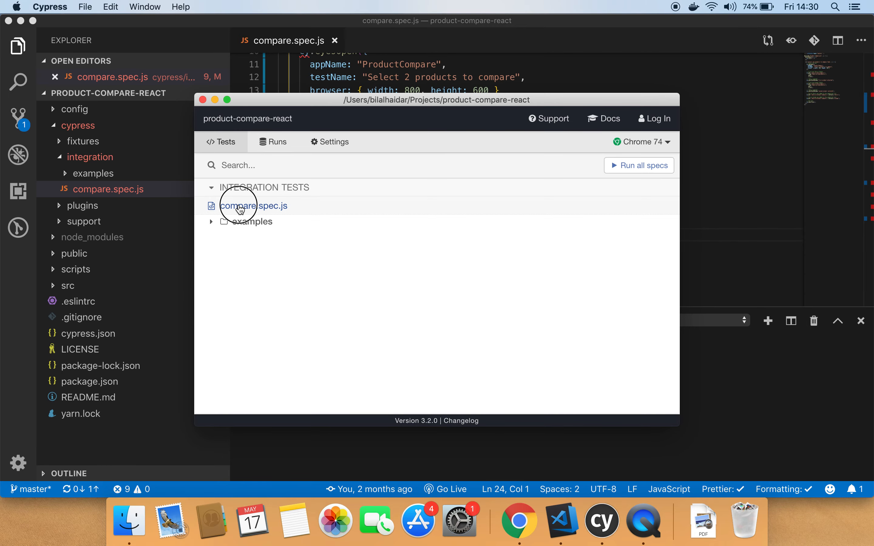
{"action": "left_click", "coordinate": [253, 206]}
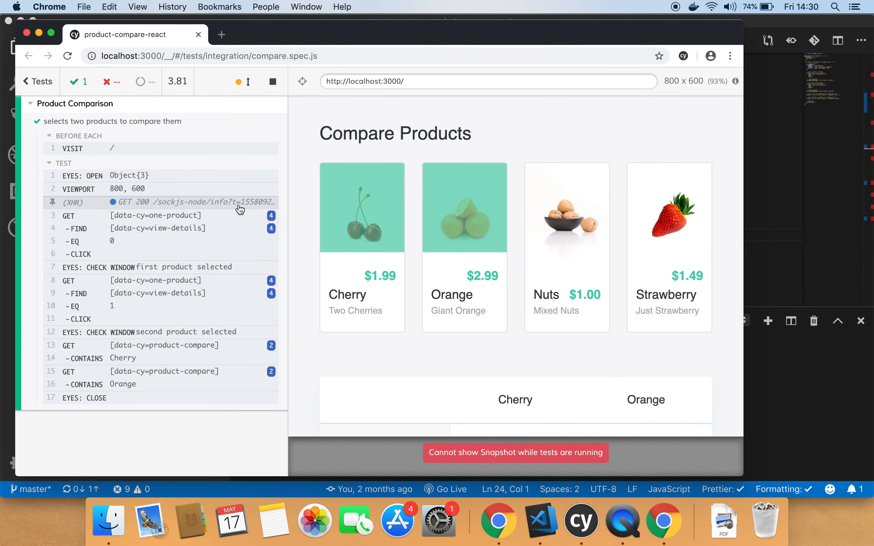
{"action": "mouse_move", "coordinate": [137, 229]}
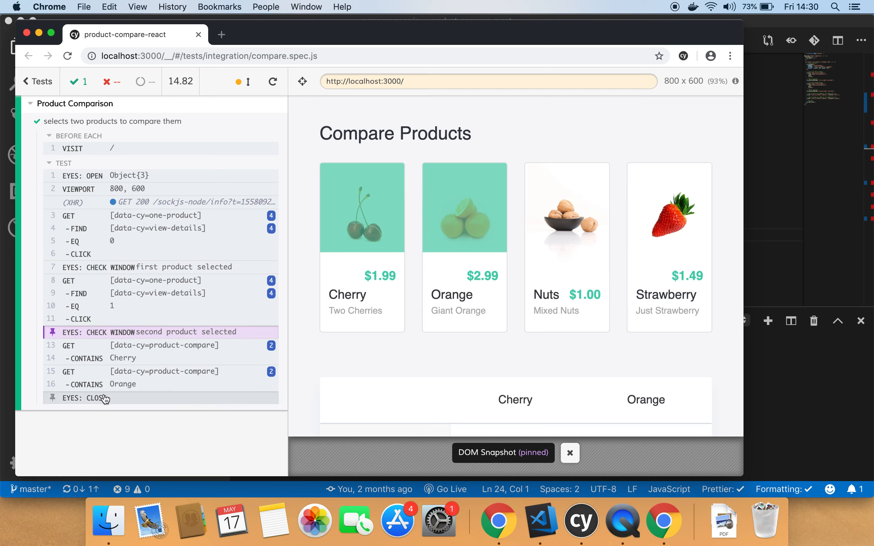
{"action": "left_click", "coordinate": [89, 398]}
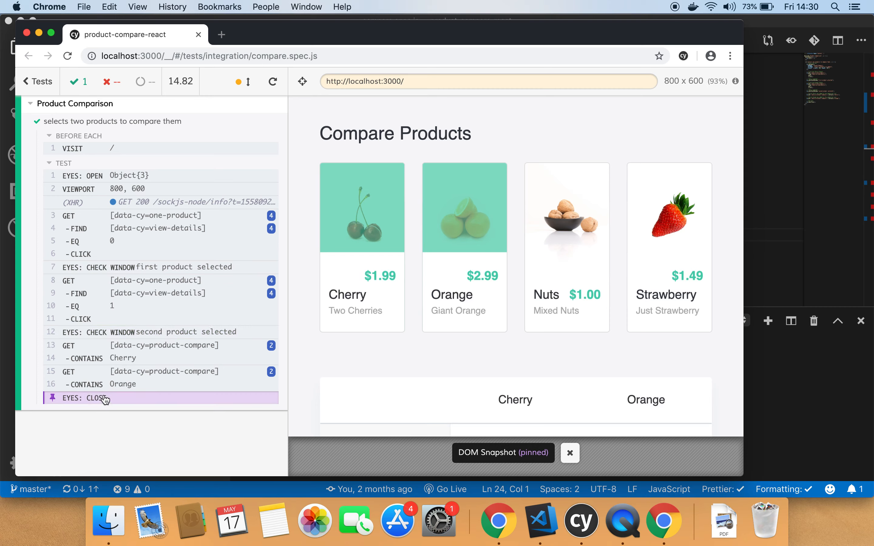
{"action": "mouse_move", "coordinate": [138, 166]}
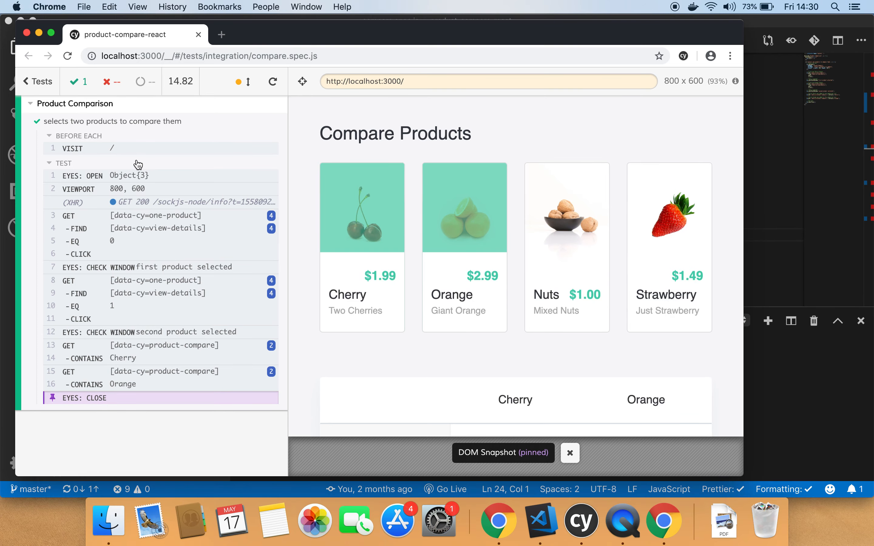
{"action": "mouse_move", "coordinate": [499, 522]}
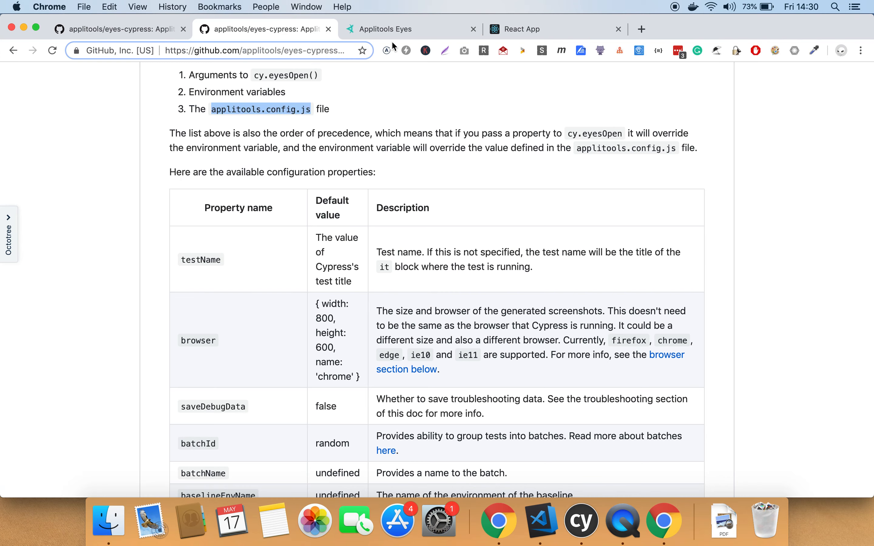
View the Select 2 products to compare batch results with both checkpoints in Applitools Eyes
{"action": "left_click", "coordinate": [398, 29]}
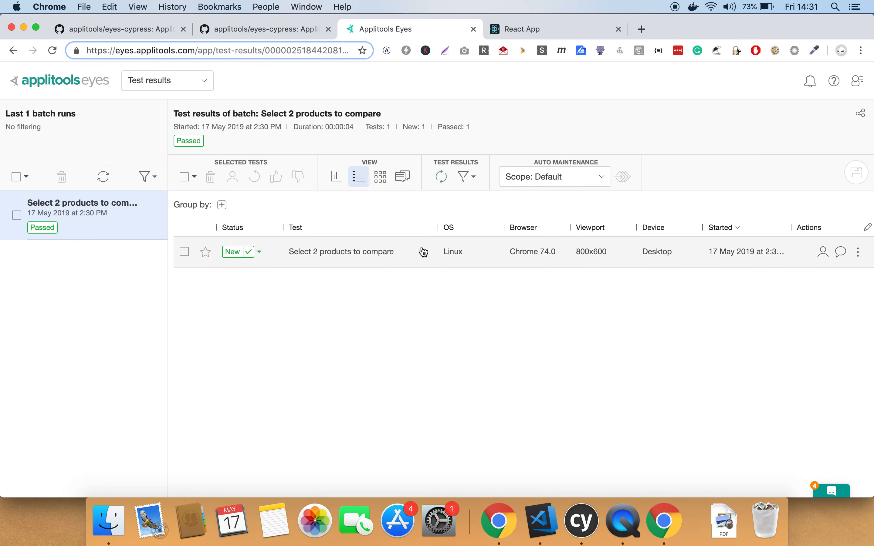
{"action": "mouse_move", "coordinate": [596, 259]}
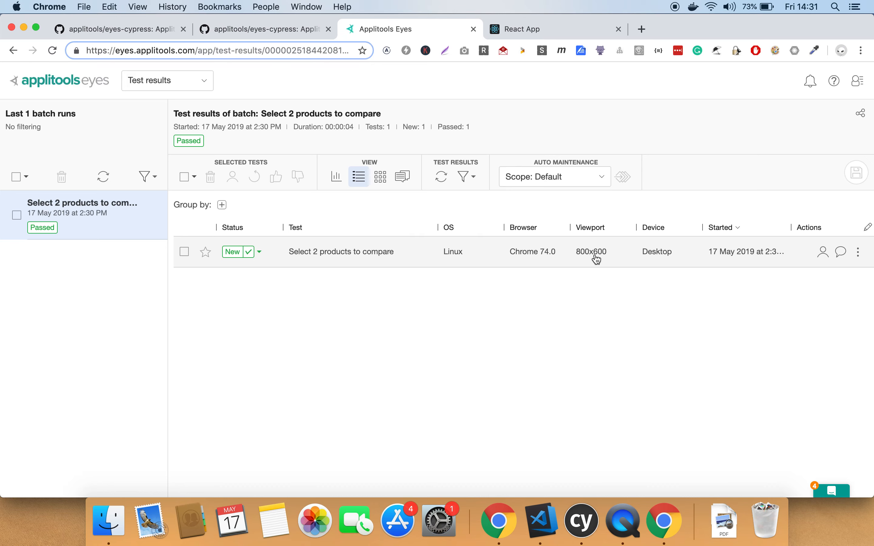
{"action": "mouse_move", "coordinate": [593, 268]}
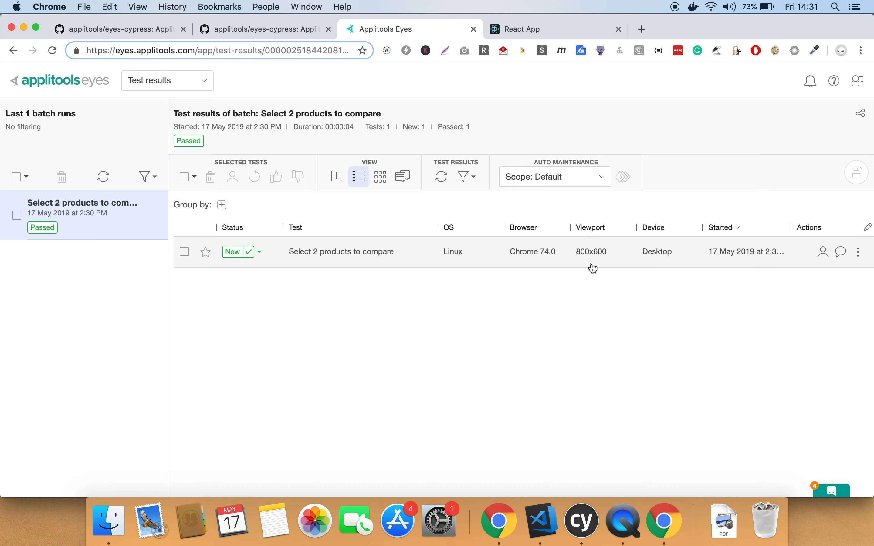
{"action": "mouse_move", "coordinate": [366, 257]}
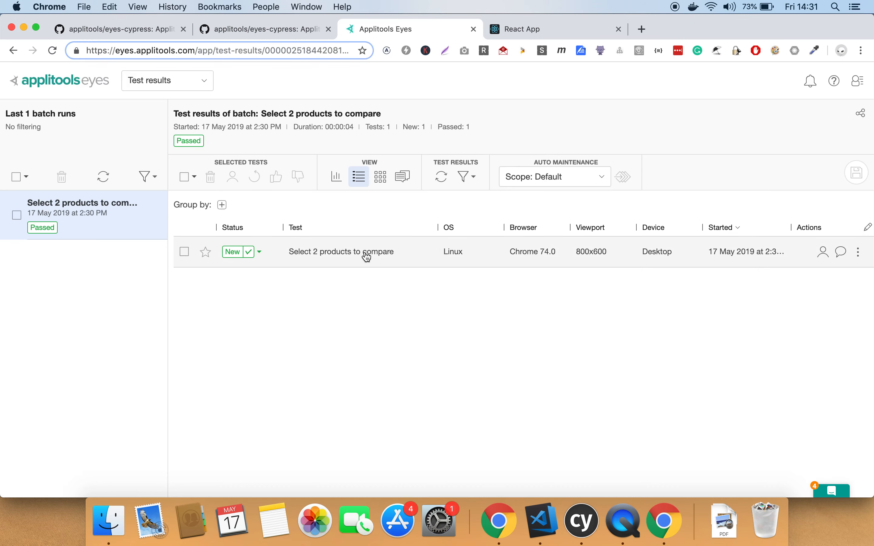
{"action": "left_click", "coordinate": [341, 251]}
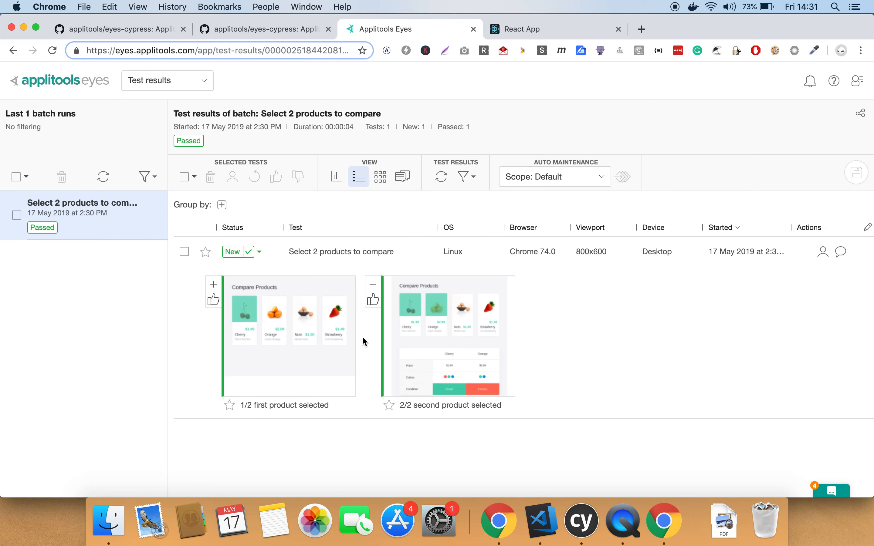
View the first product selected checkpoint, close it, then view the 2/2 second product selected checkpoint
{"action": "left_click", "coordinate": [288, 337]}
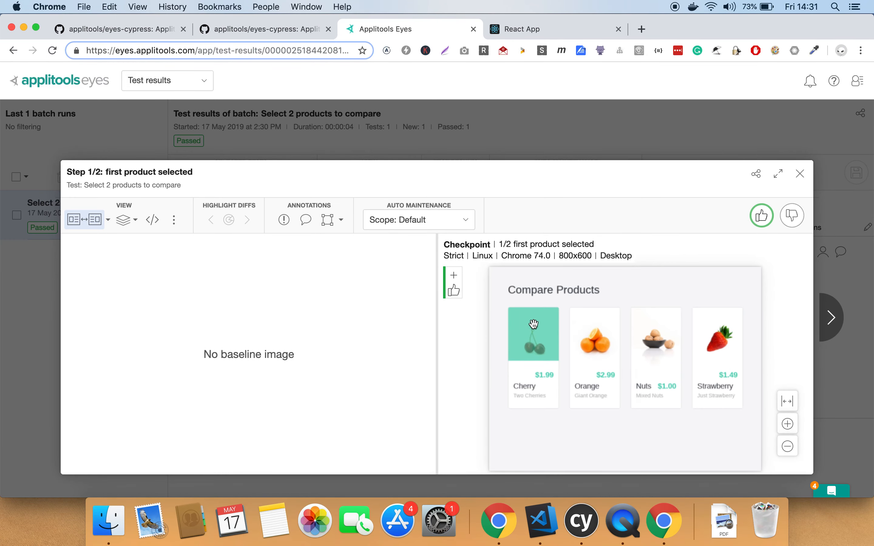
{"action": "mouse_move", "coordinate": [509, 295]}
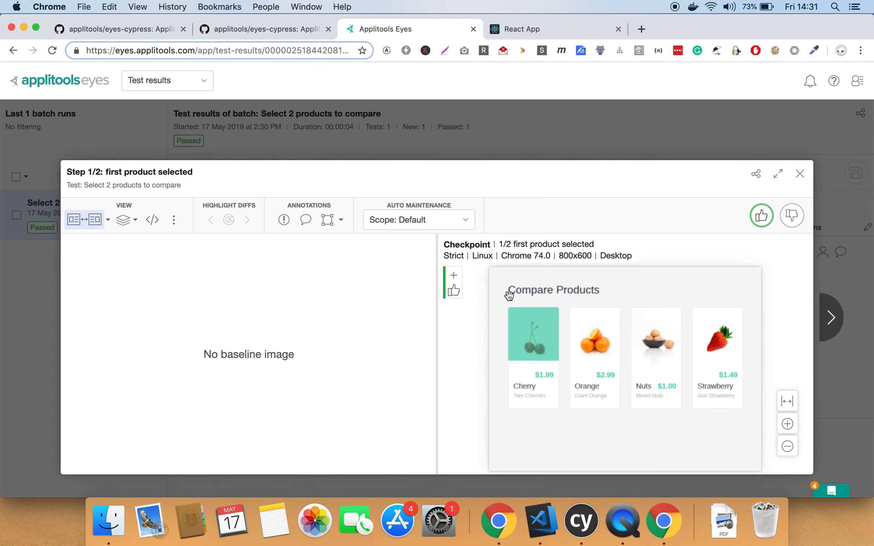
{"action": "left_click", "coordinate": [801, 173]}
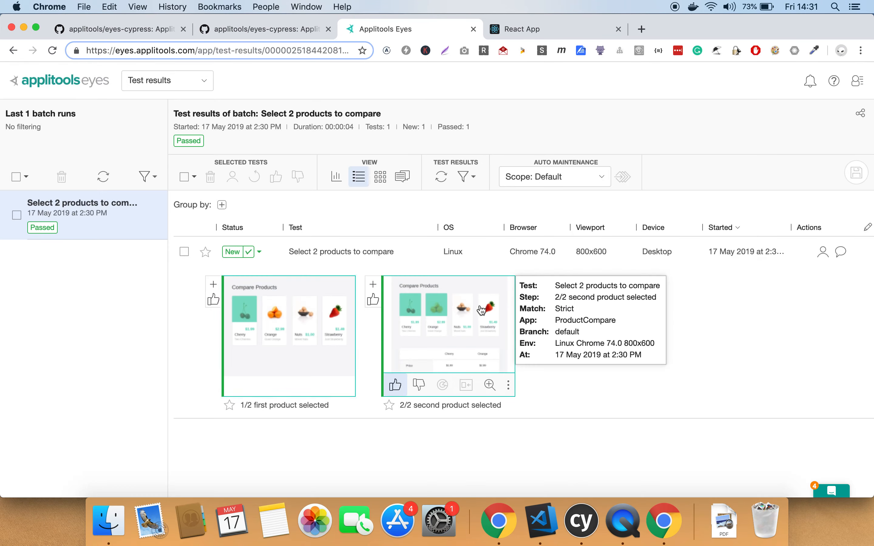
{"action": "left_click", "coordinate": [447, 326]}
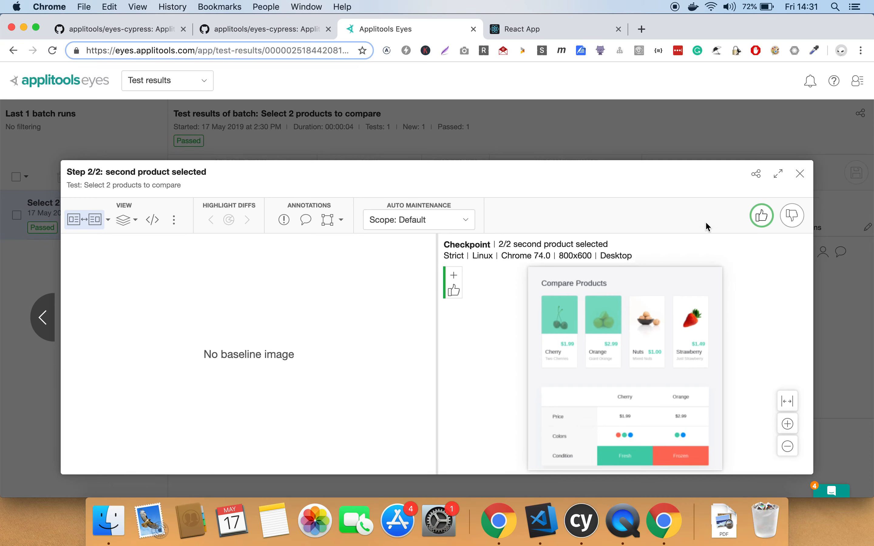
{"action": "mouse_move", "coordinate": [802, 174]}
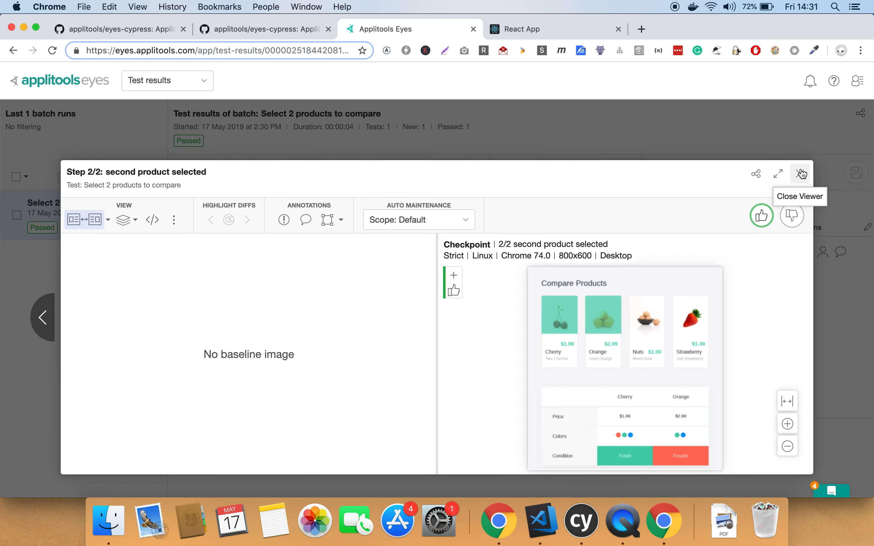
{"action": "mouse_move", "coordinate": [483, 347]}
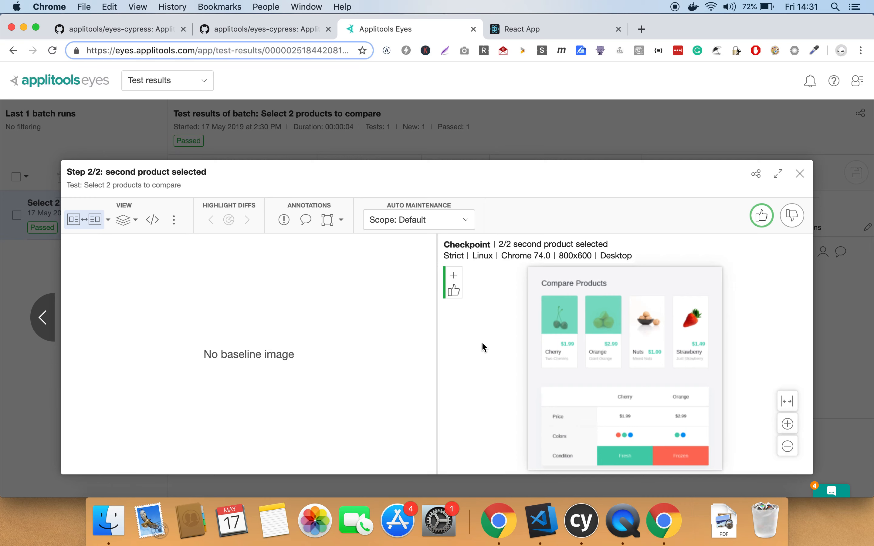
{"action": "mouse_move", "coordinate": [423, 337]}
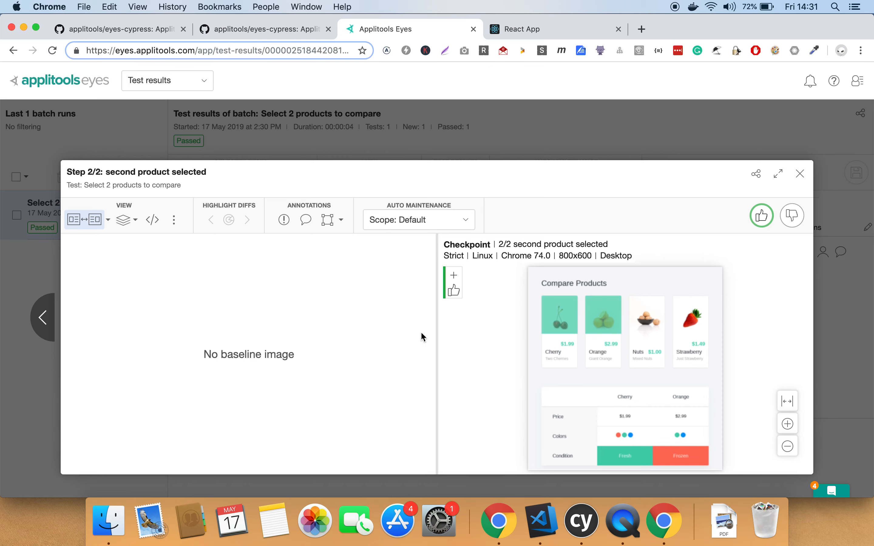
{"action": "double_click", "coordinate": [249, 354]}
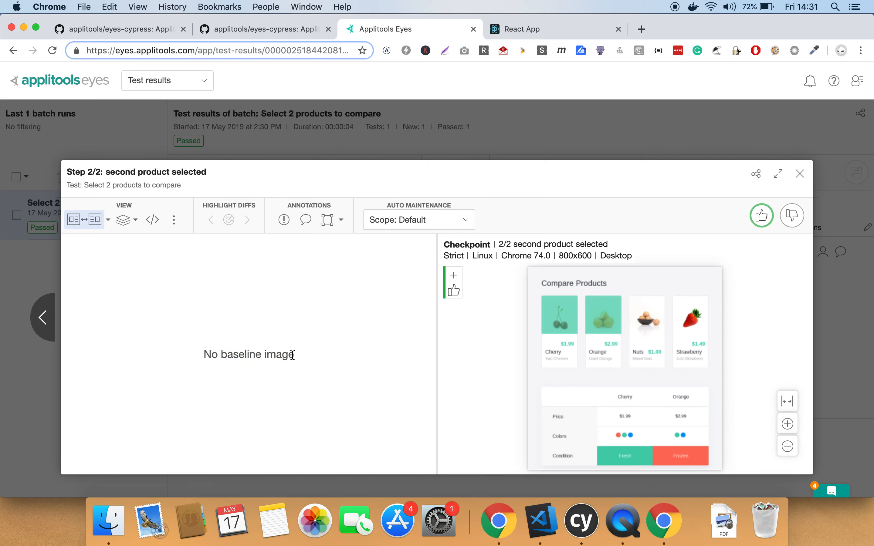
{"action": "mouse_move", "coordinate": [433, 373]}
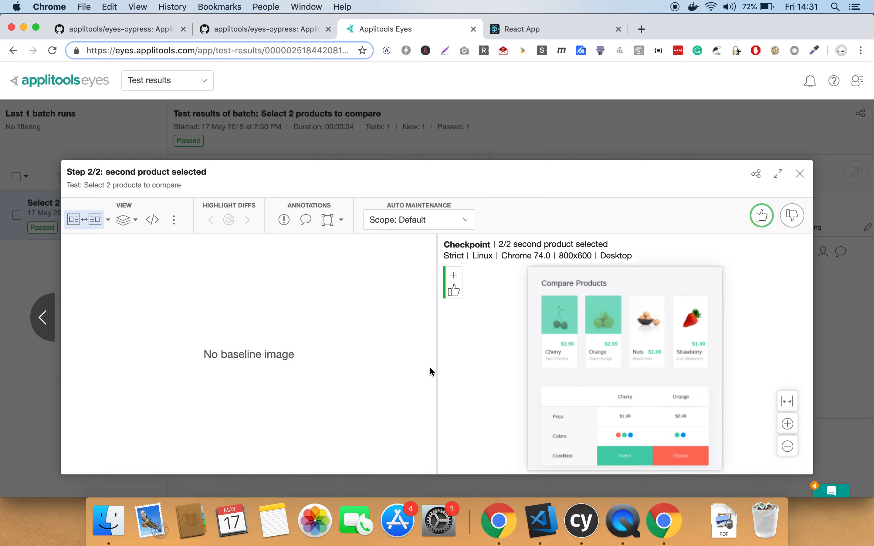
{"action": "mouse_move", "coordinate": [519, 359]}
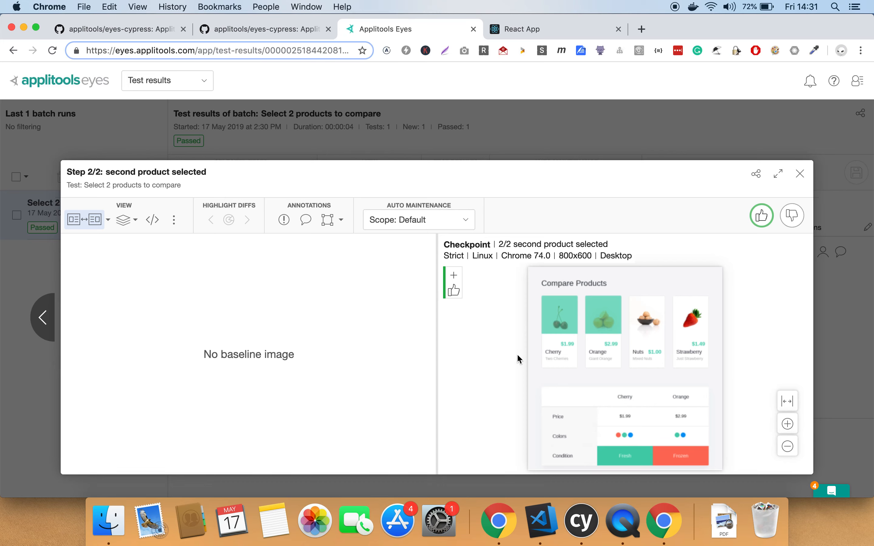
{"action": "mouse_move", "coordinate": [510, 352]}
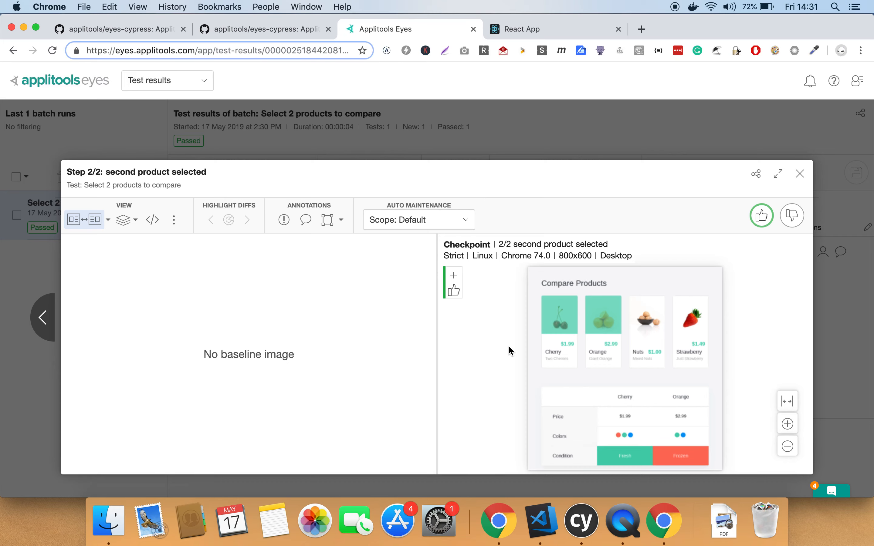
{"action": "mouse_move", "coordinate": [686, 11]}
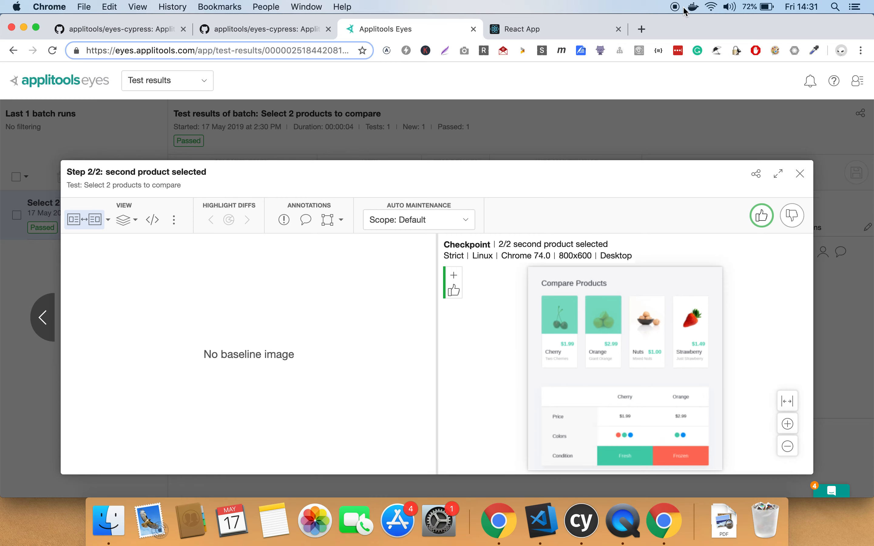